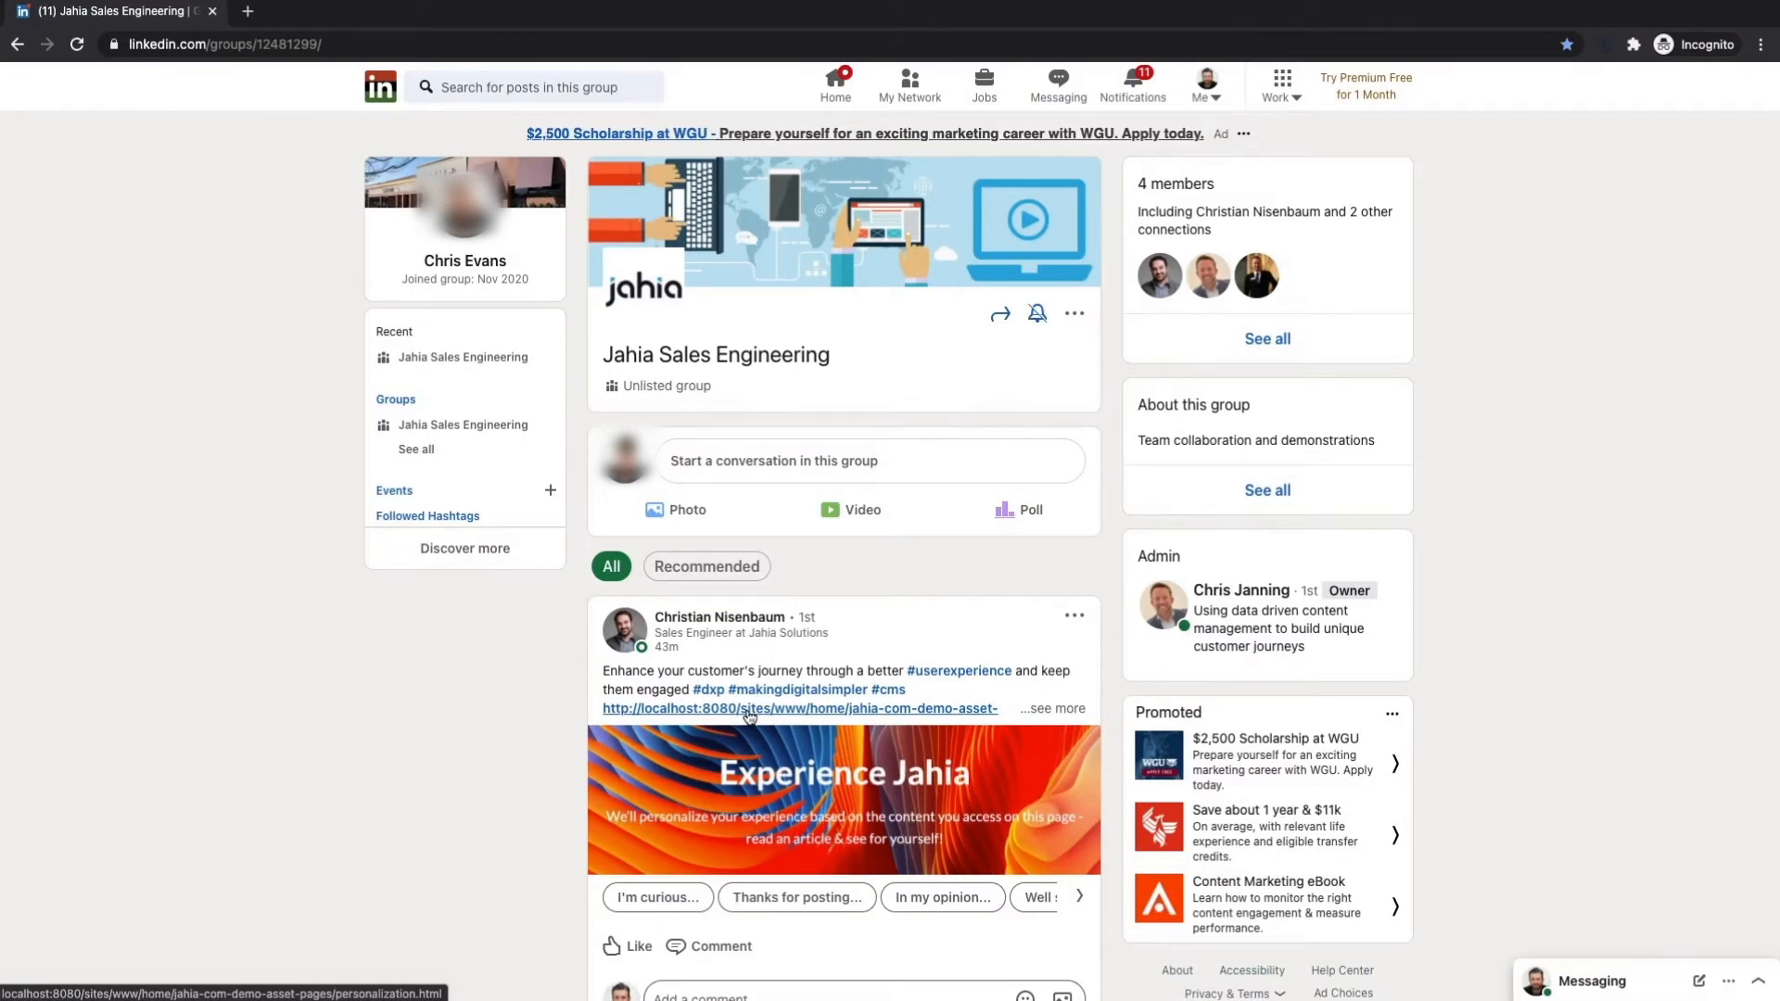
Step: Follow the localhost personalization link from the group post and accept the cookie notice
{"action": "left_click", "coordinate": [797, 706]}
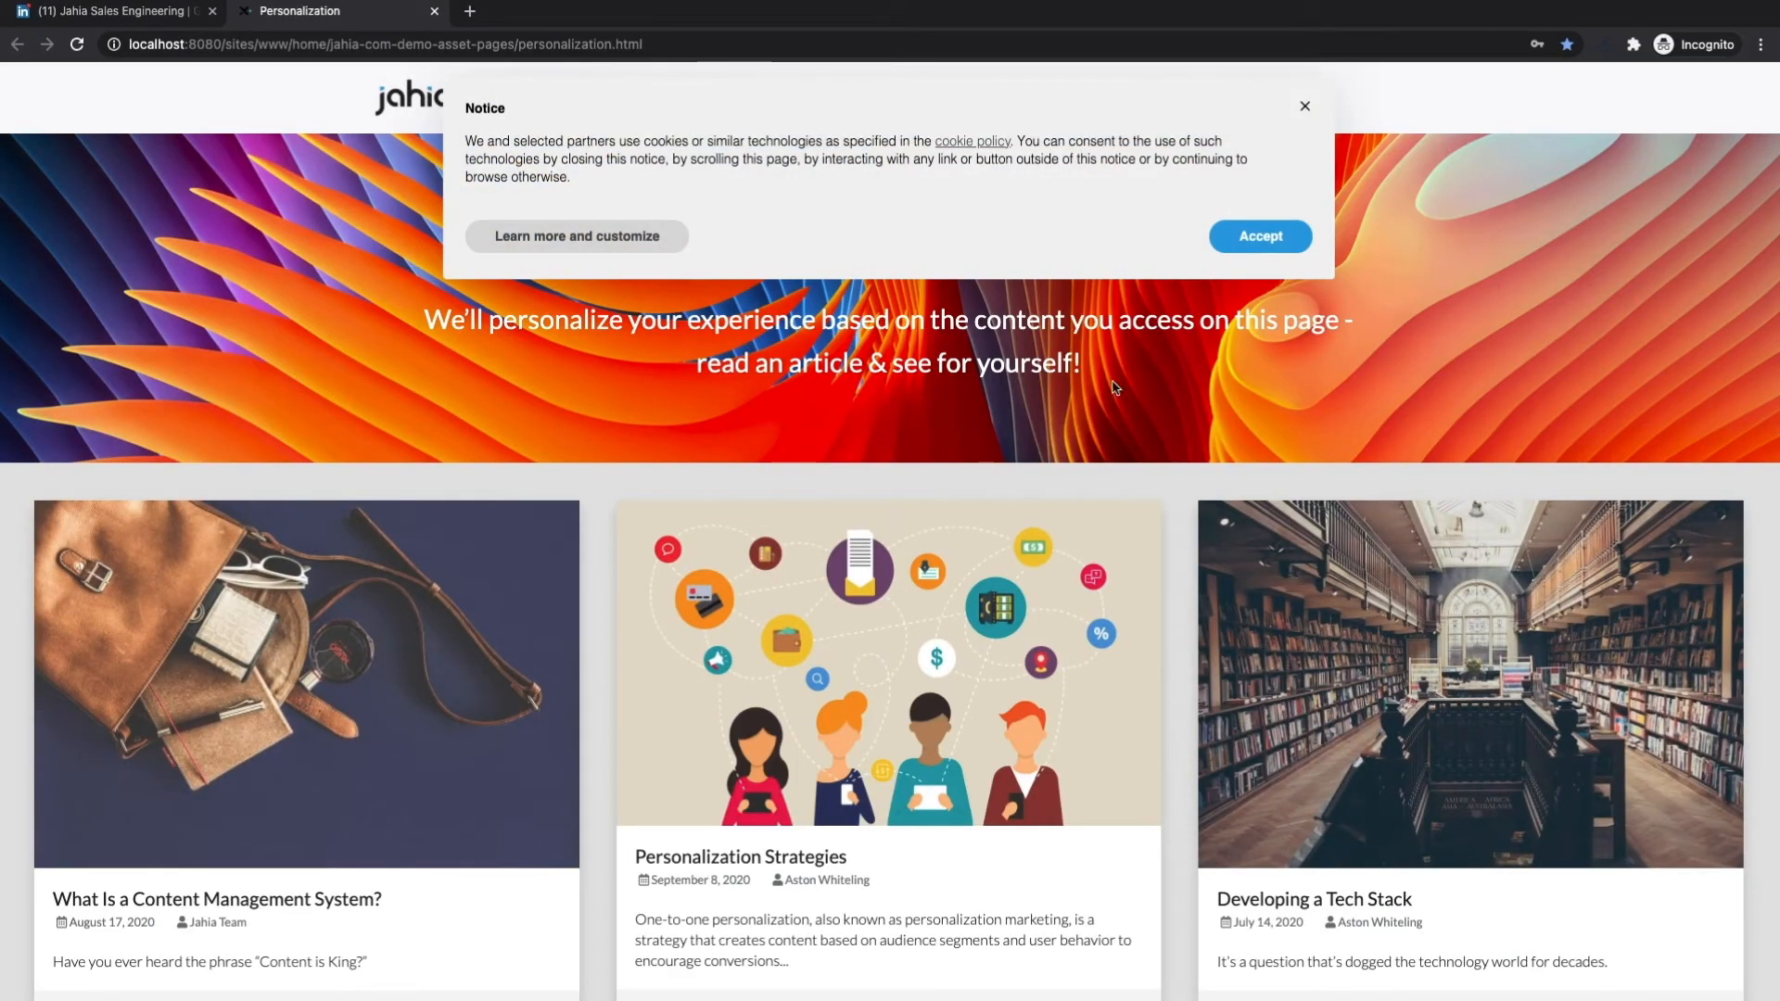
{"action": "left_click", "coordinate": [1260, 236]}
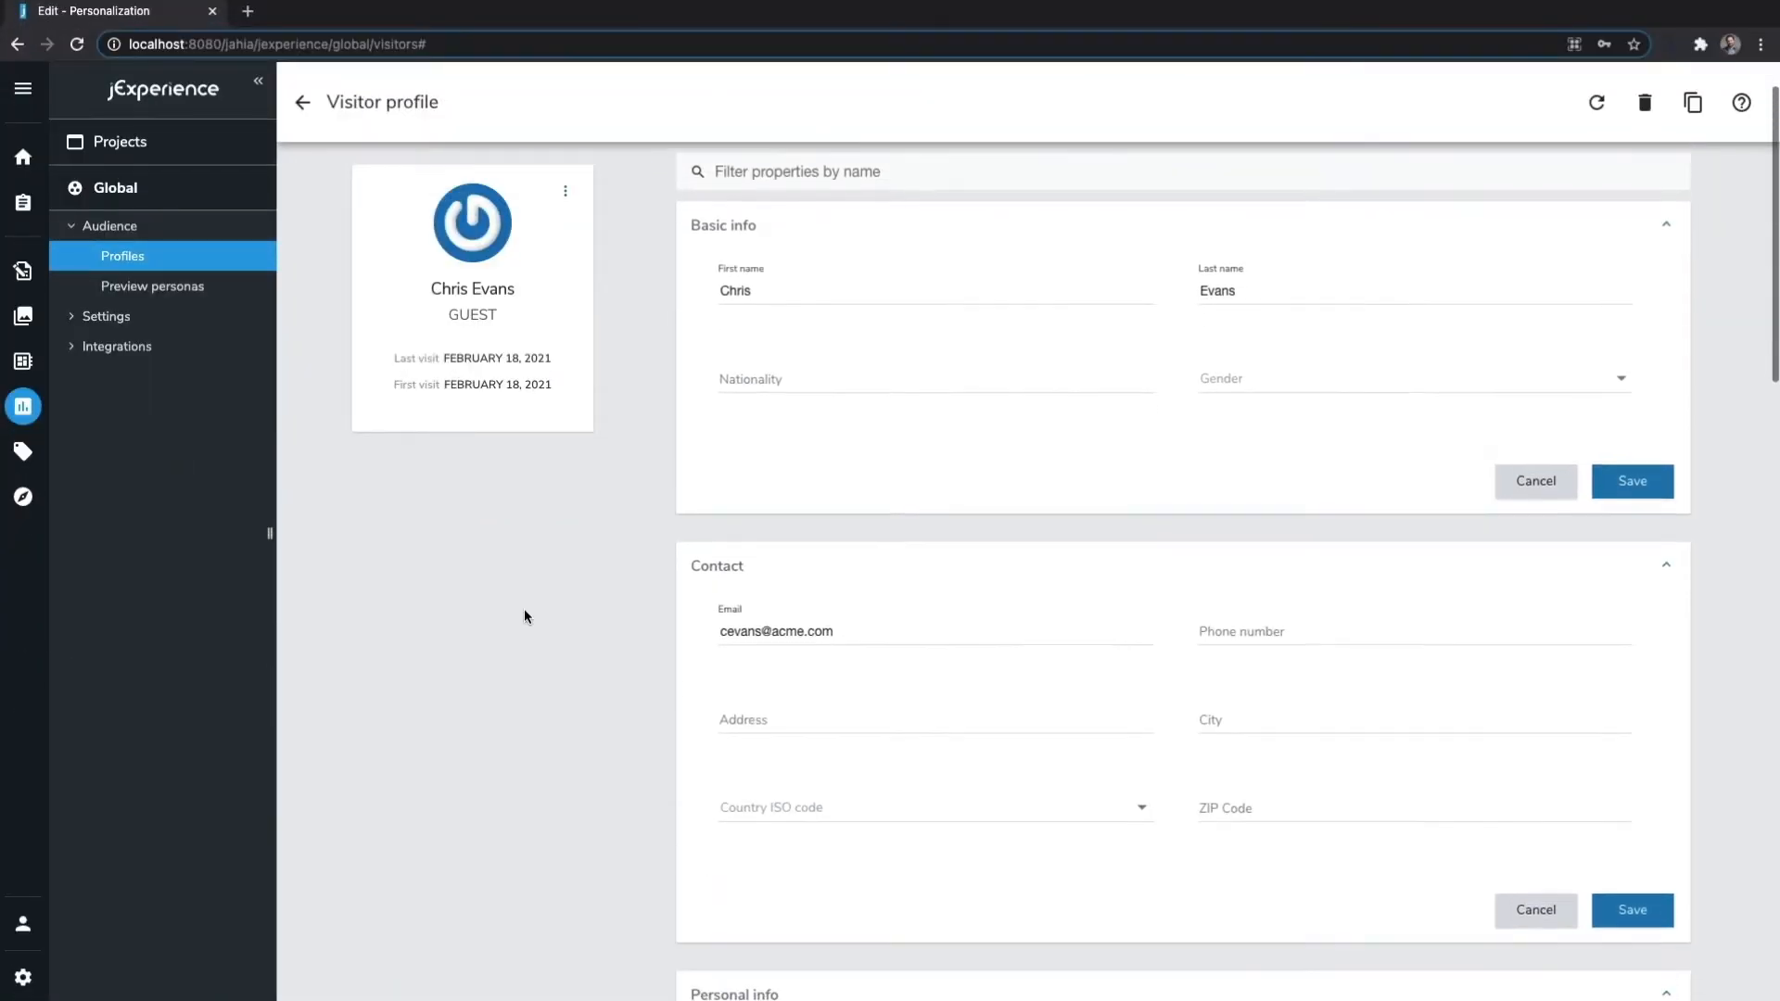
Step: Show the guest visitor's Analytics with visits, page views and the pages-viewed-by-tags chart
{"action": "scroll", "scroll_direction": "down", "scroll_amount": 3}
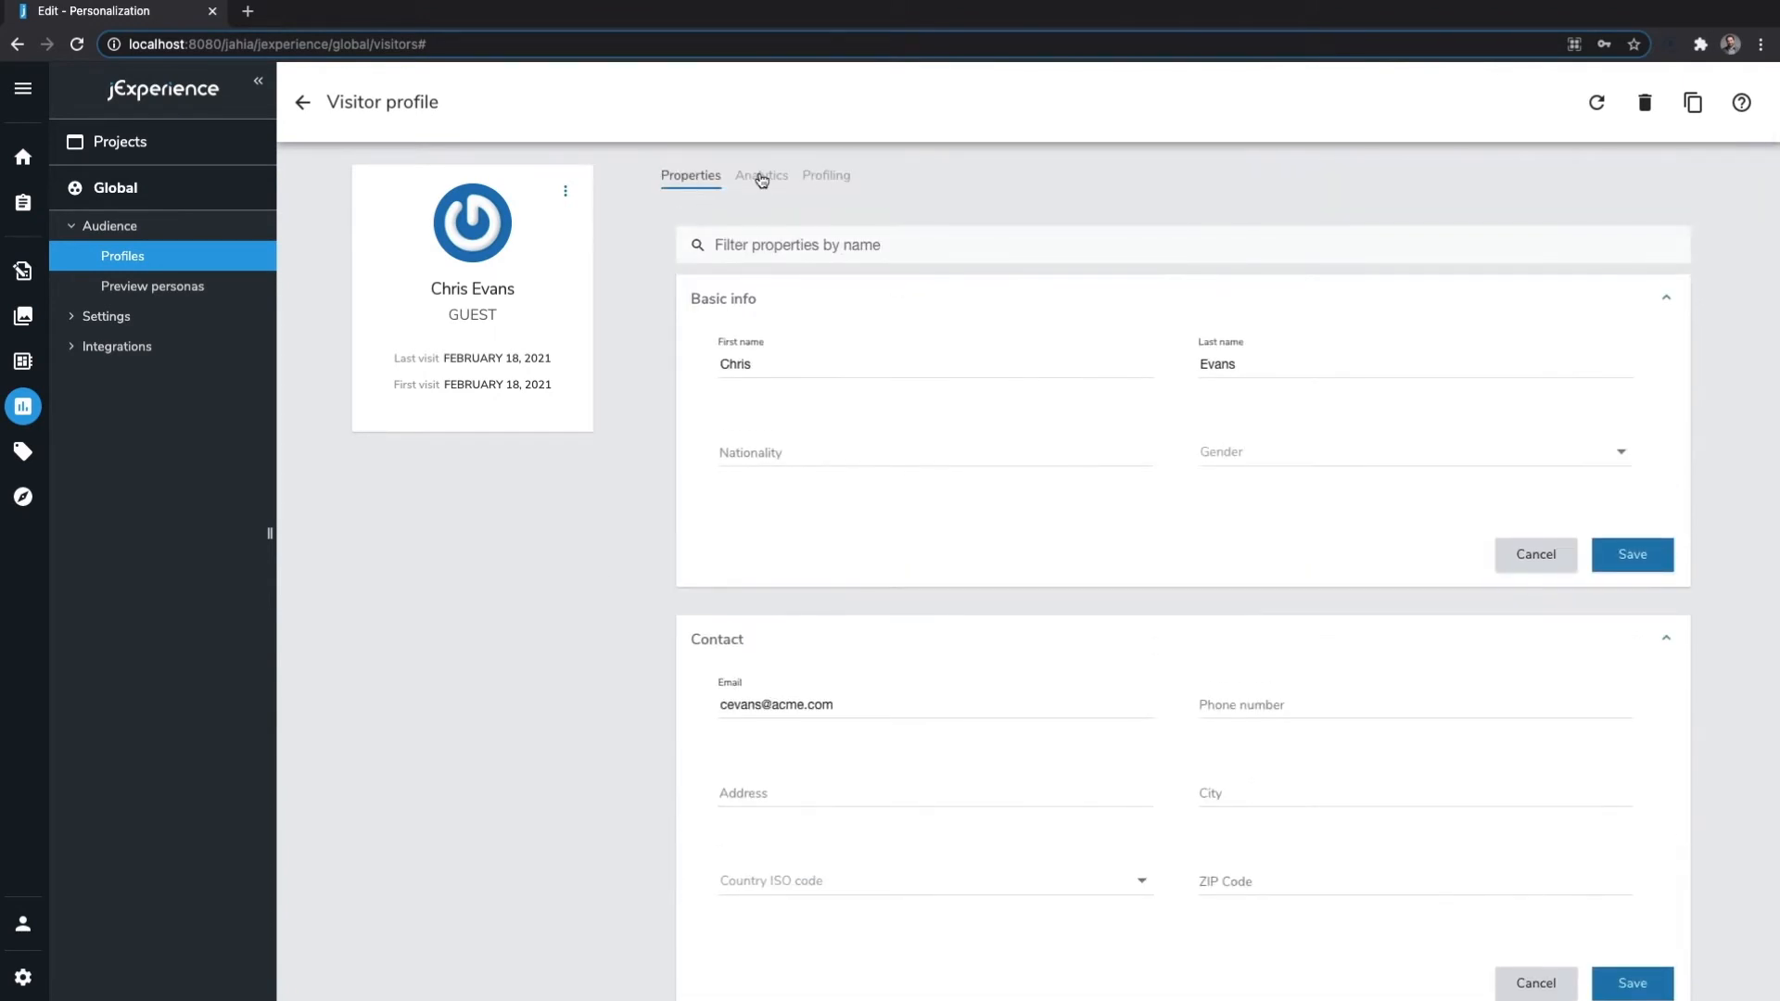
{"action": "left_click", "coordinate": [761, 177]}
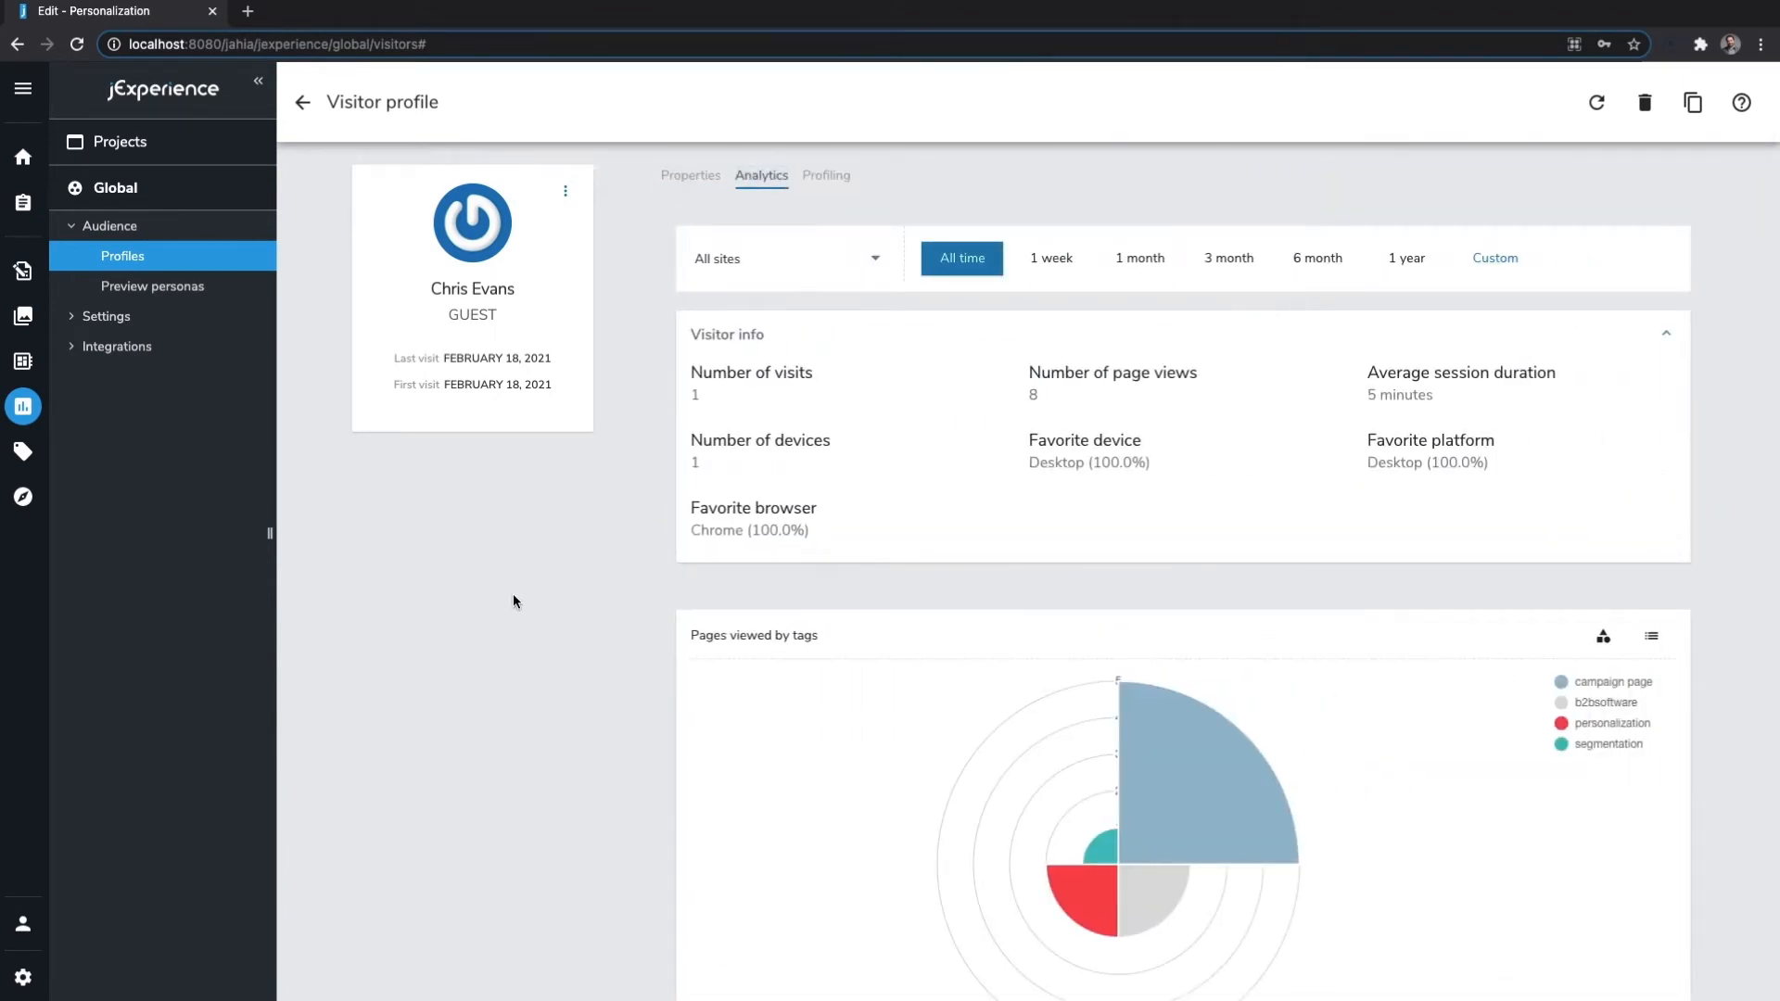
{"action": "scroll", "scroll_direction": "down", "scroll_amount": 3}
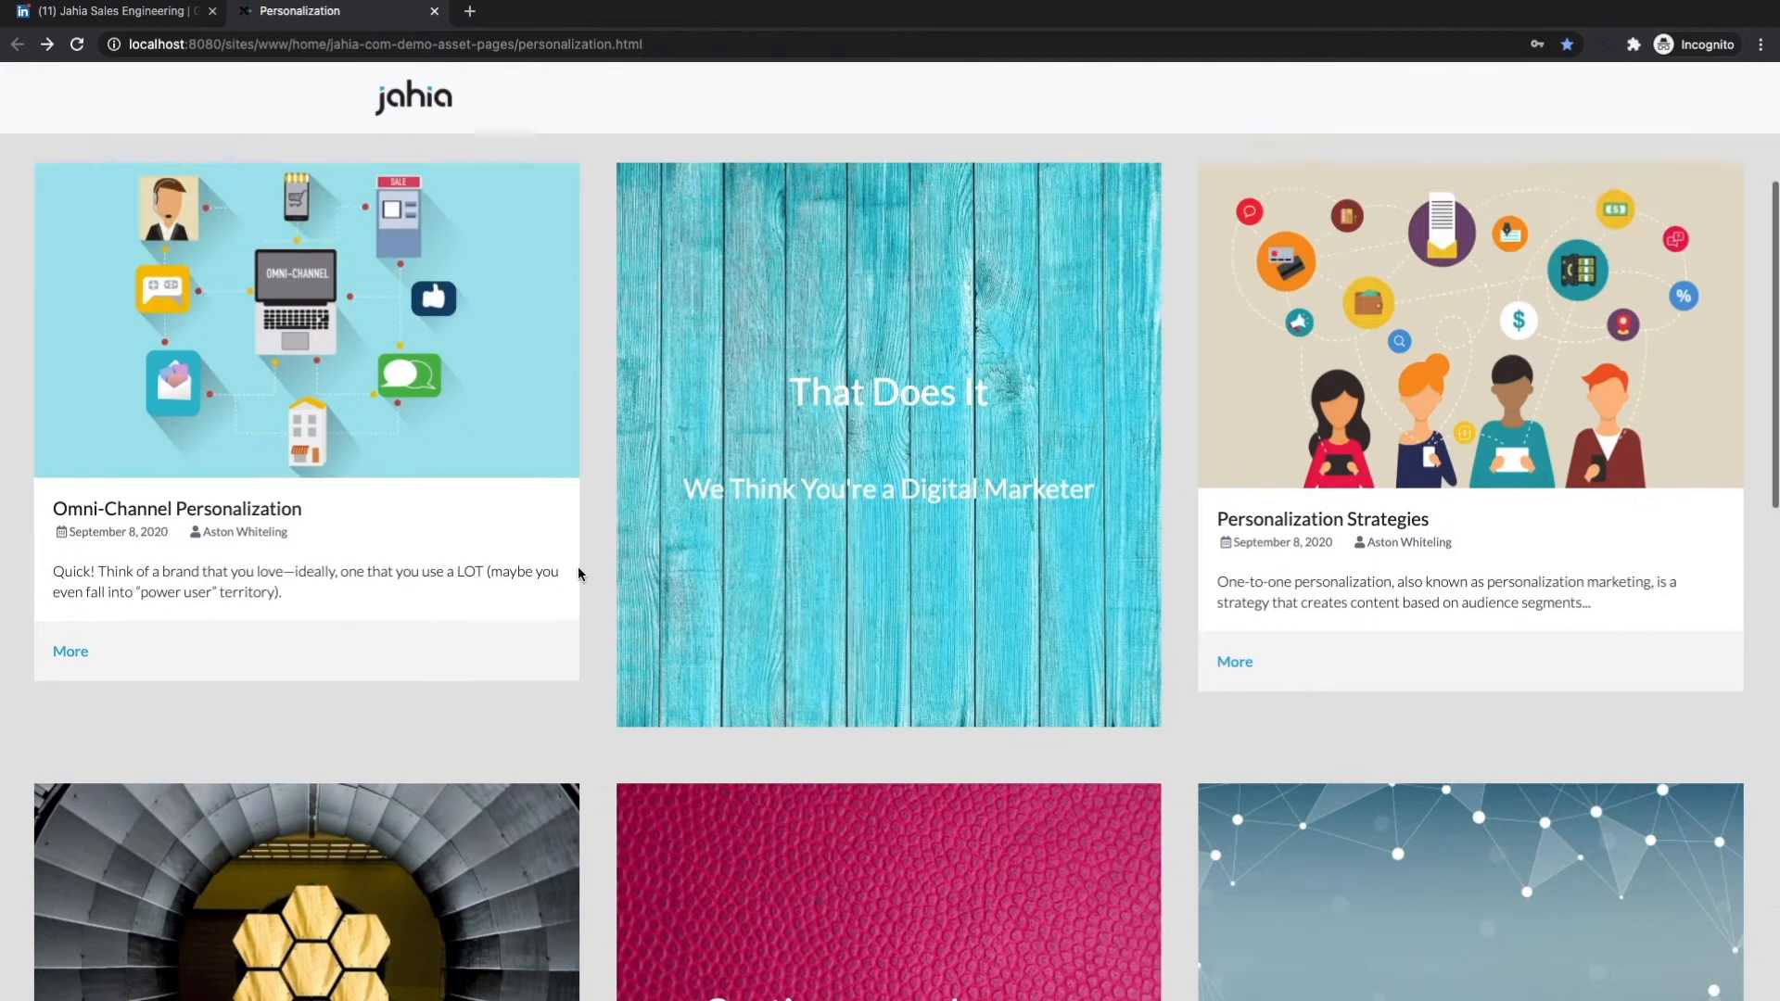
Step: Scroll to the 'We Think You're a Digital Marketer' banner and its related article grid
{"action": "scroll", "scroll_direction": "down", "scroll_amount": 3}
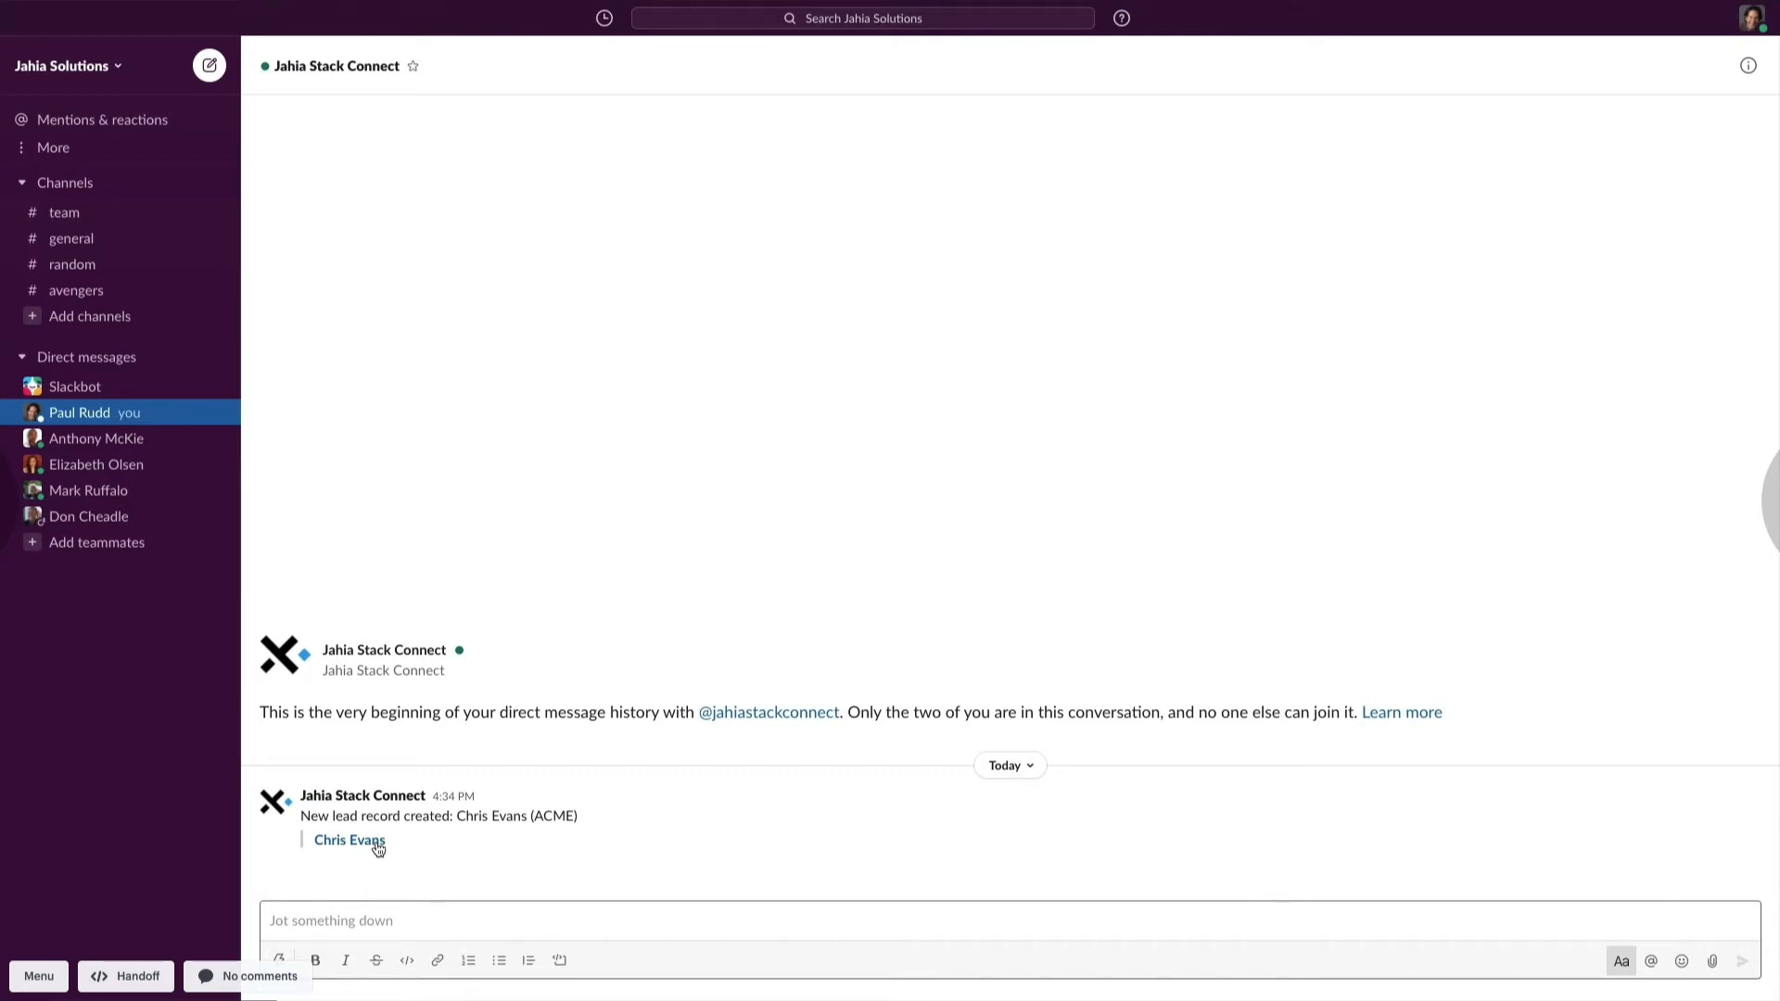
Step: Open Chris Evans's new ACME lead record from the Slack Stack Connect notification
{"action": "left_click", "coordinate": [349, 840]}
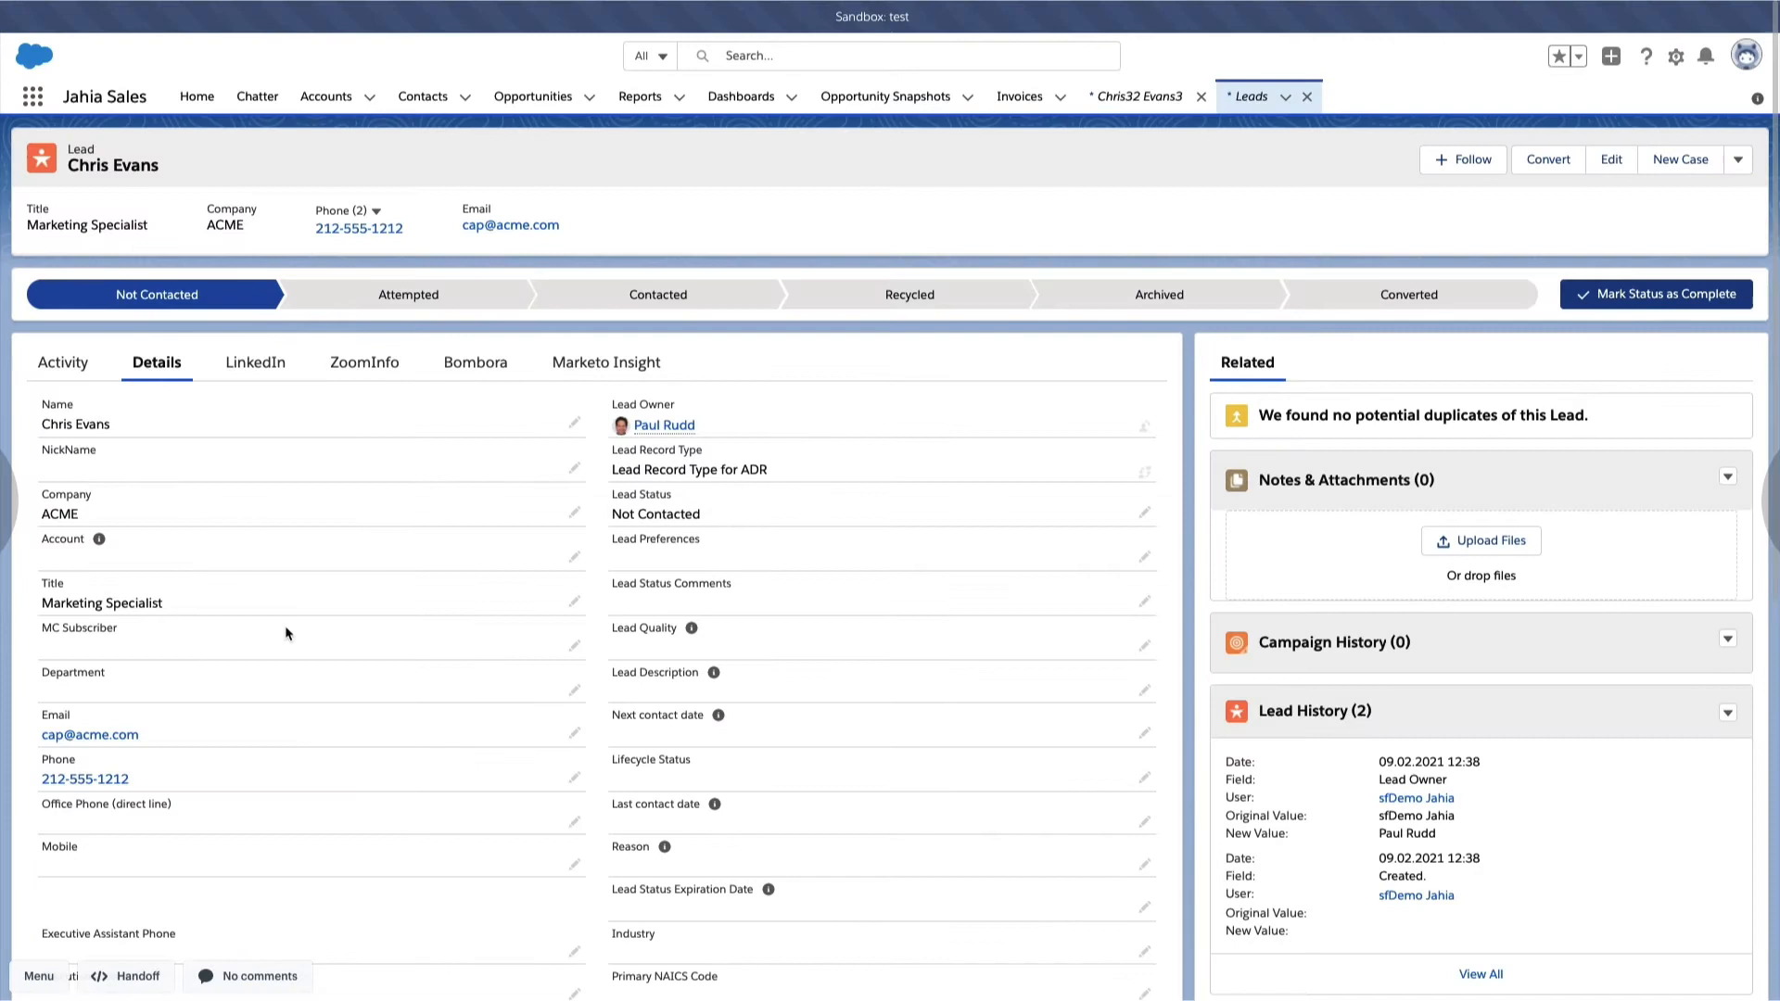
{"action": "mouse_move", "coordinate": [699, 575]}
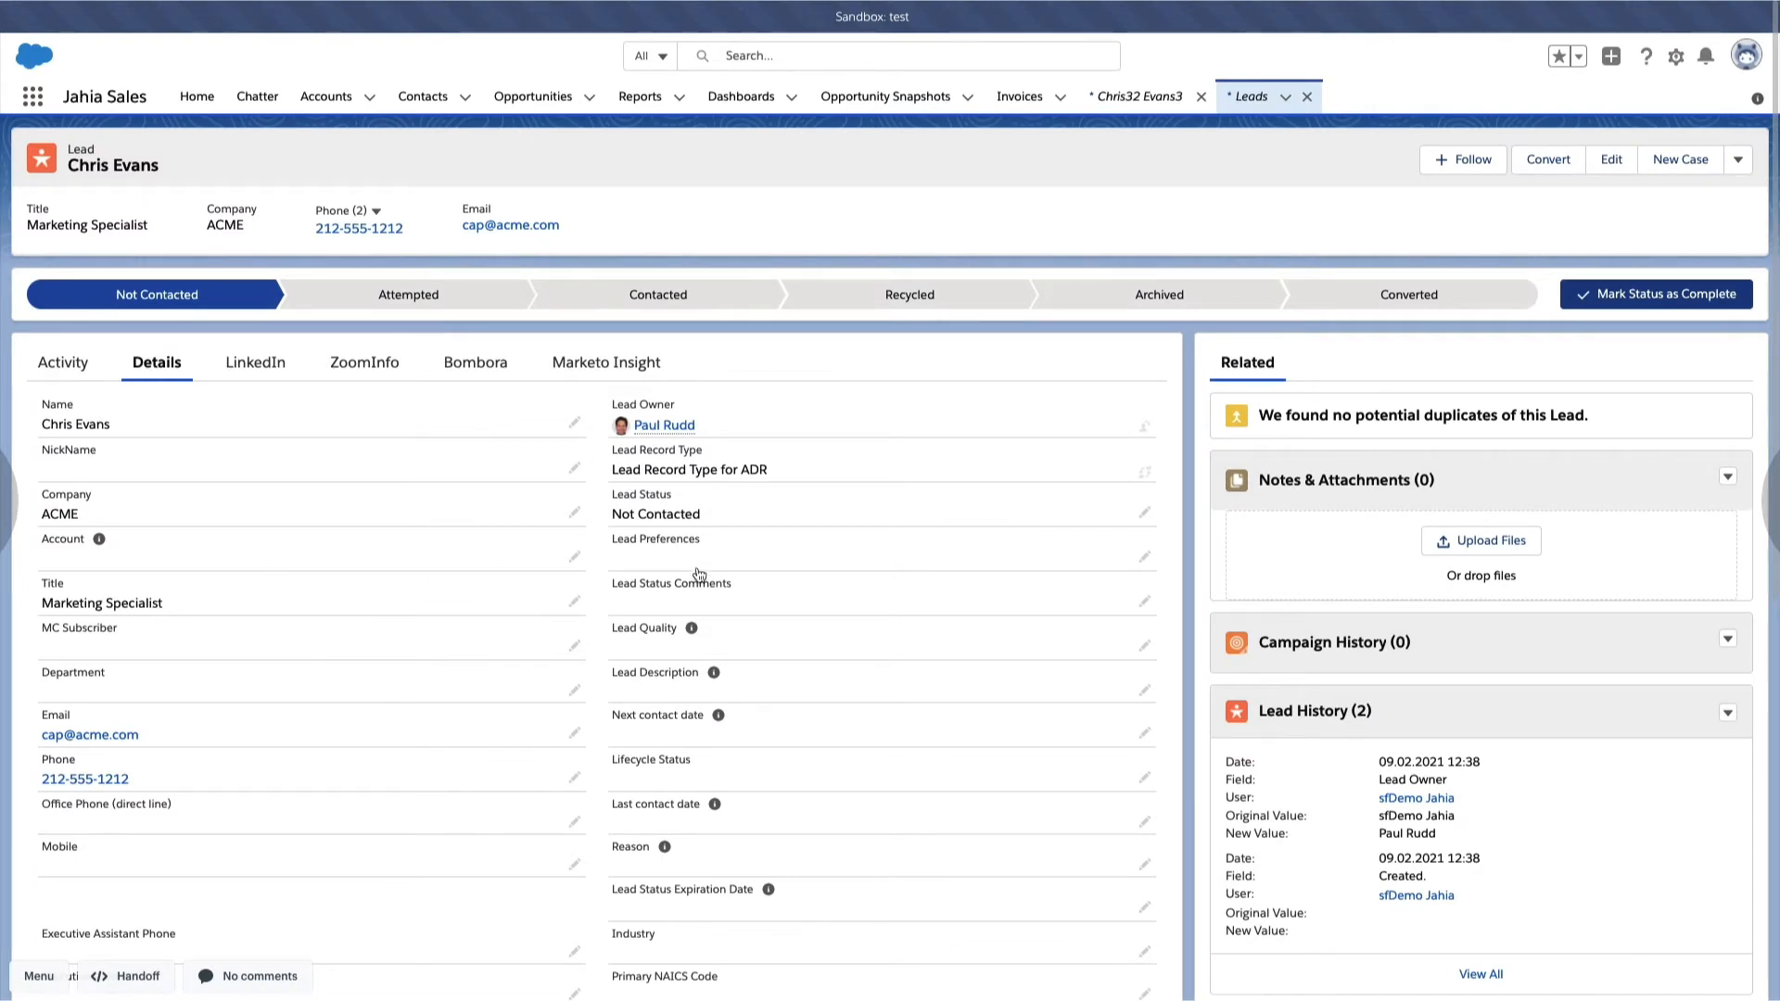
{"action": "mouse_move", "coordinate": [836, 610]}
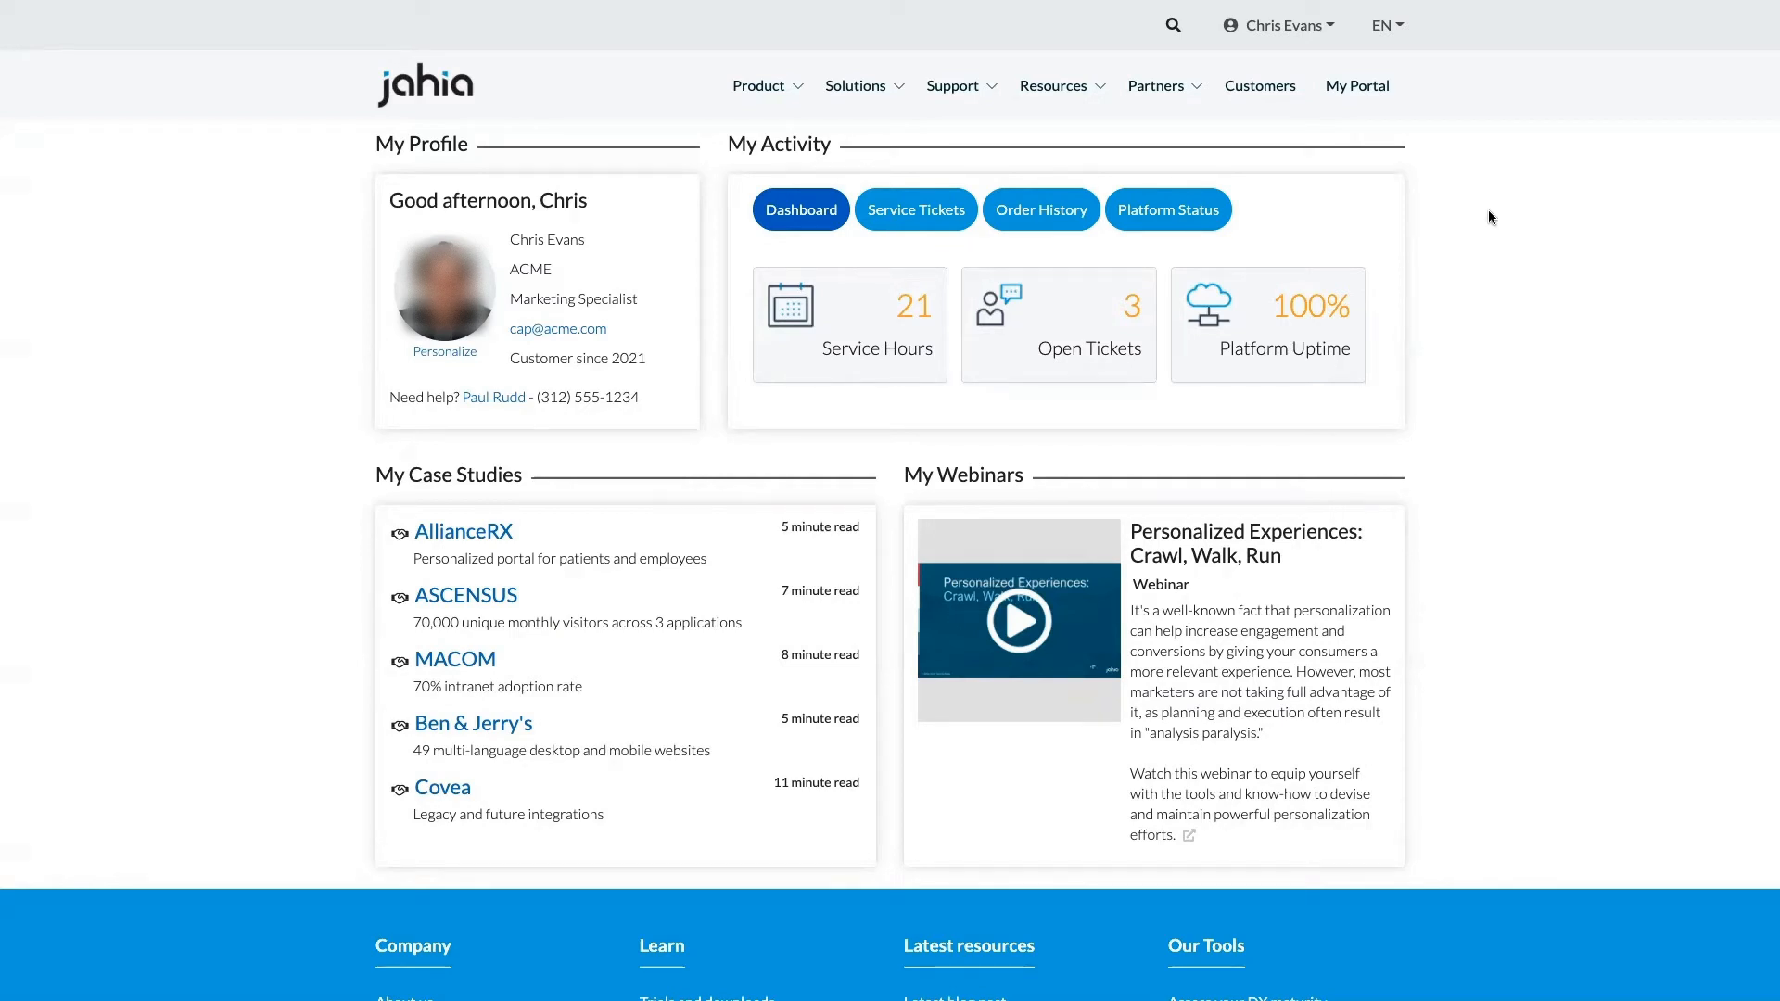
{"action": "mouse_move", "coordinate": [1131, 151]}
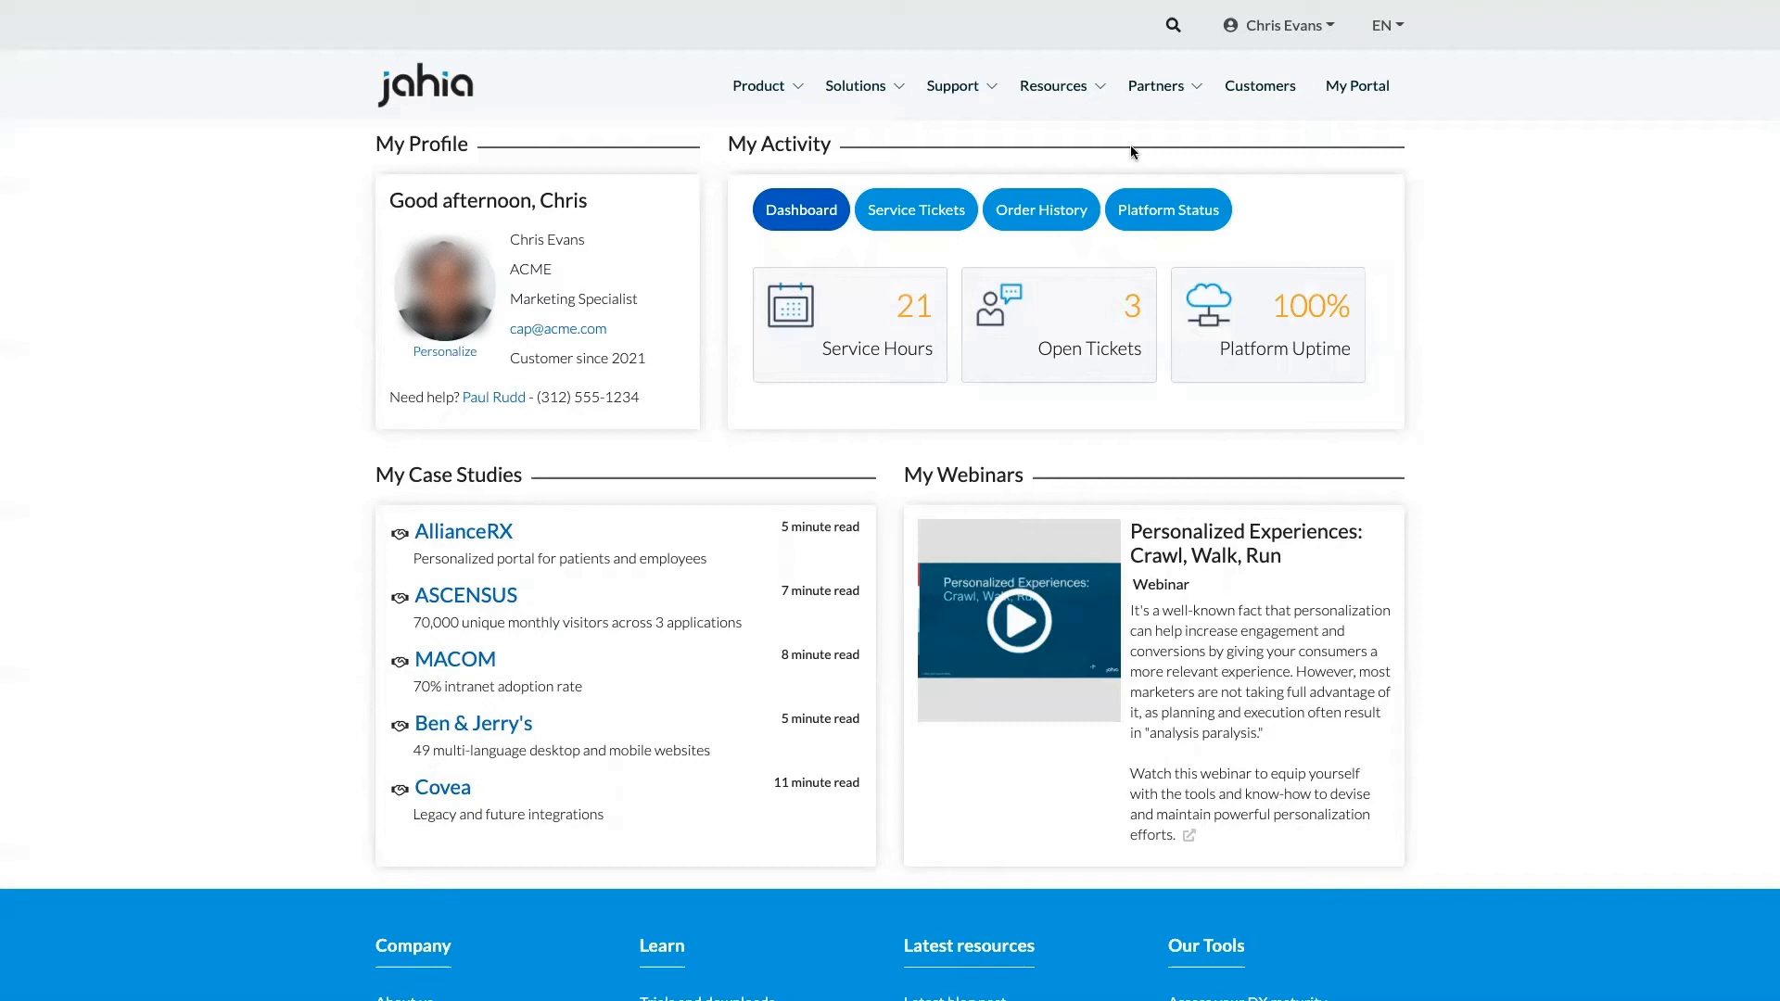
{"action": "left_click", "coordinate": [443, 351]}
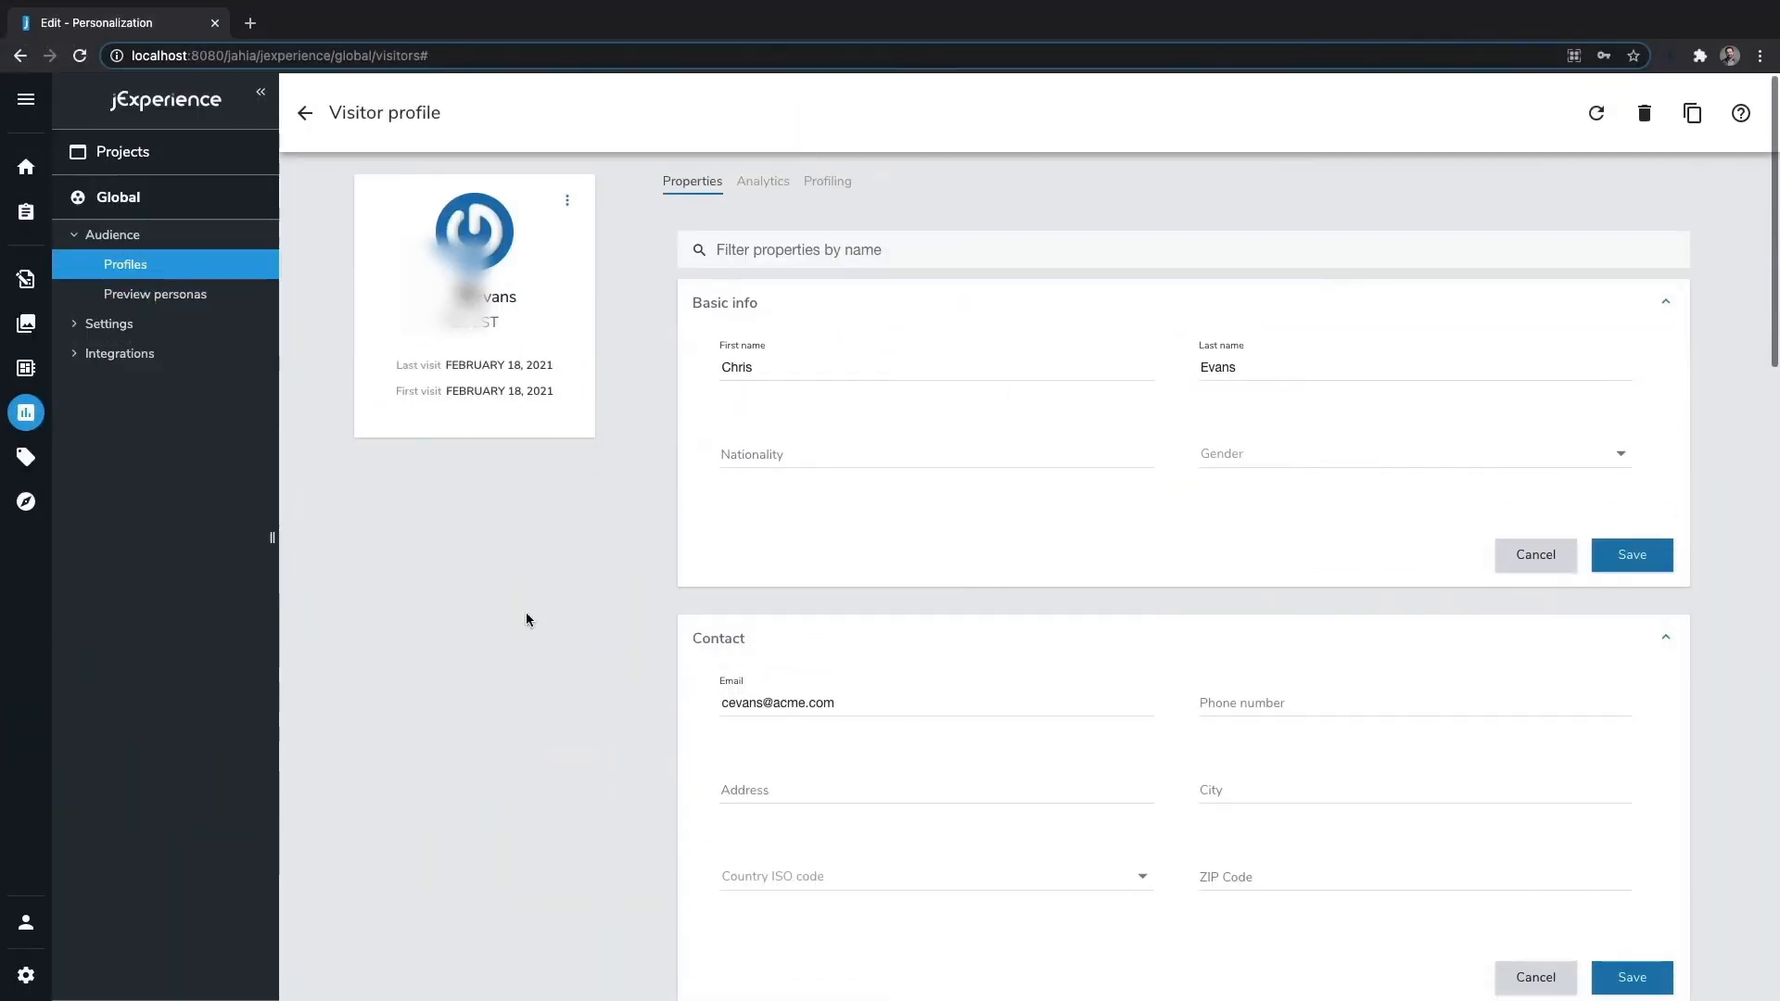
{"action": "scroll", "scroll_direction": "down", "scroll_amount": 3}
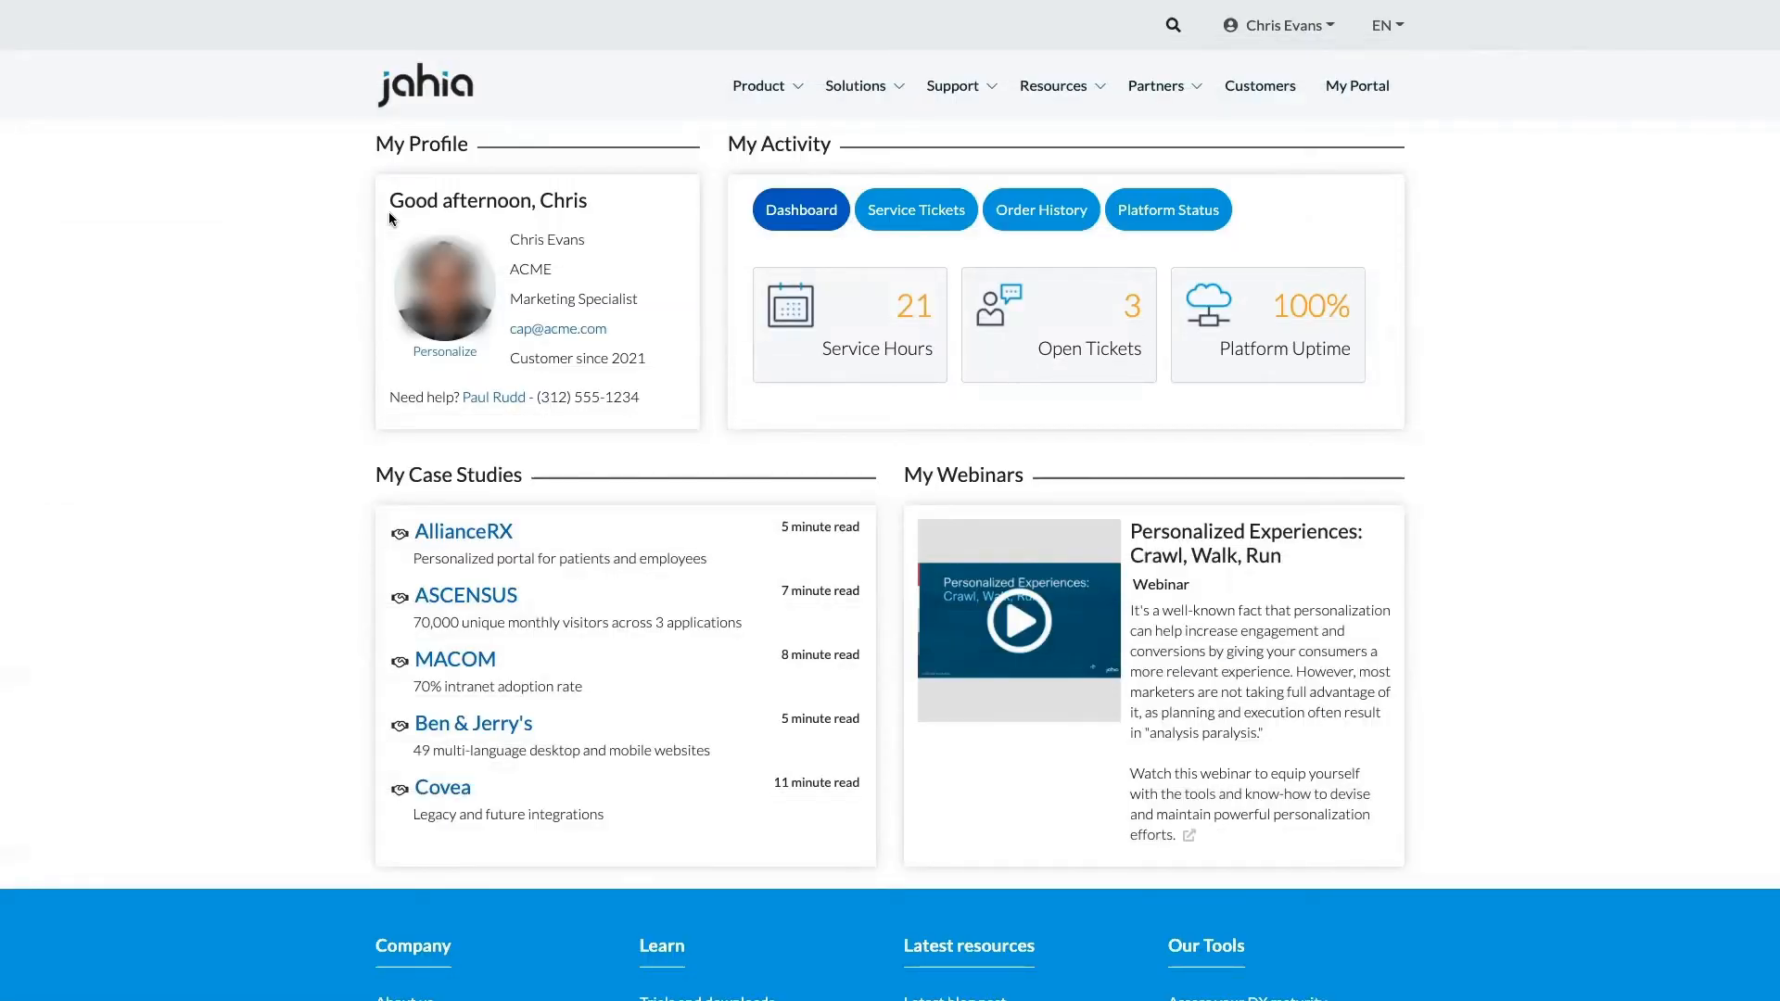
{"action": "mouse_move", "coordinate": [873, 172]}
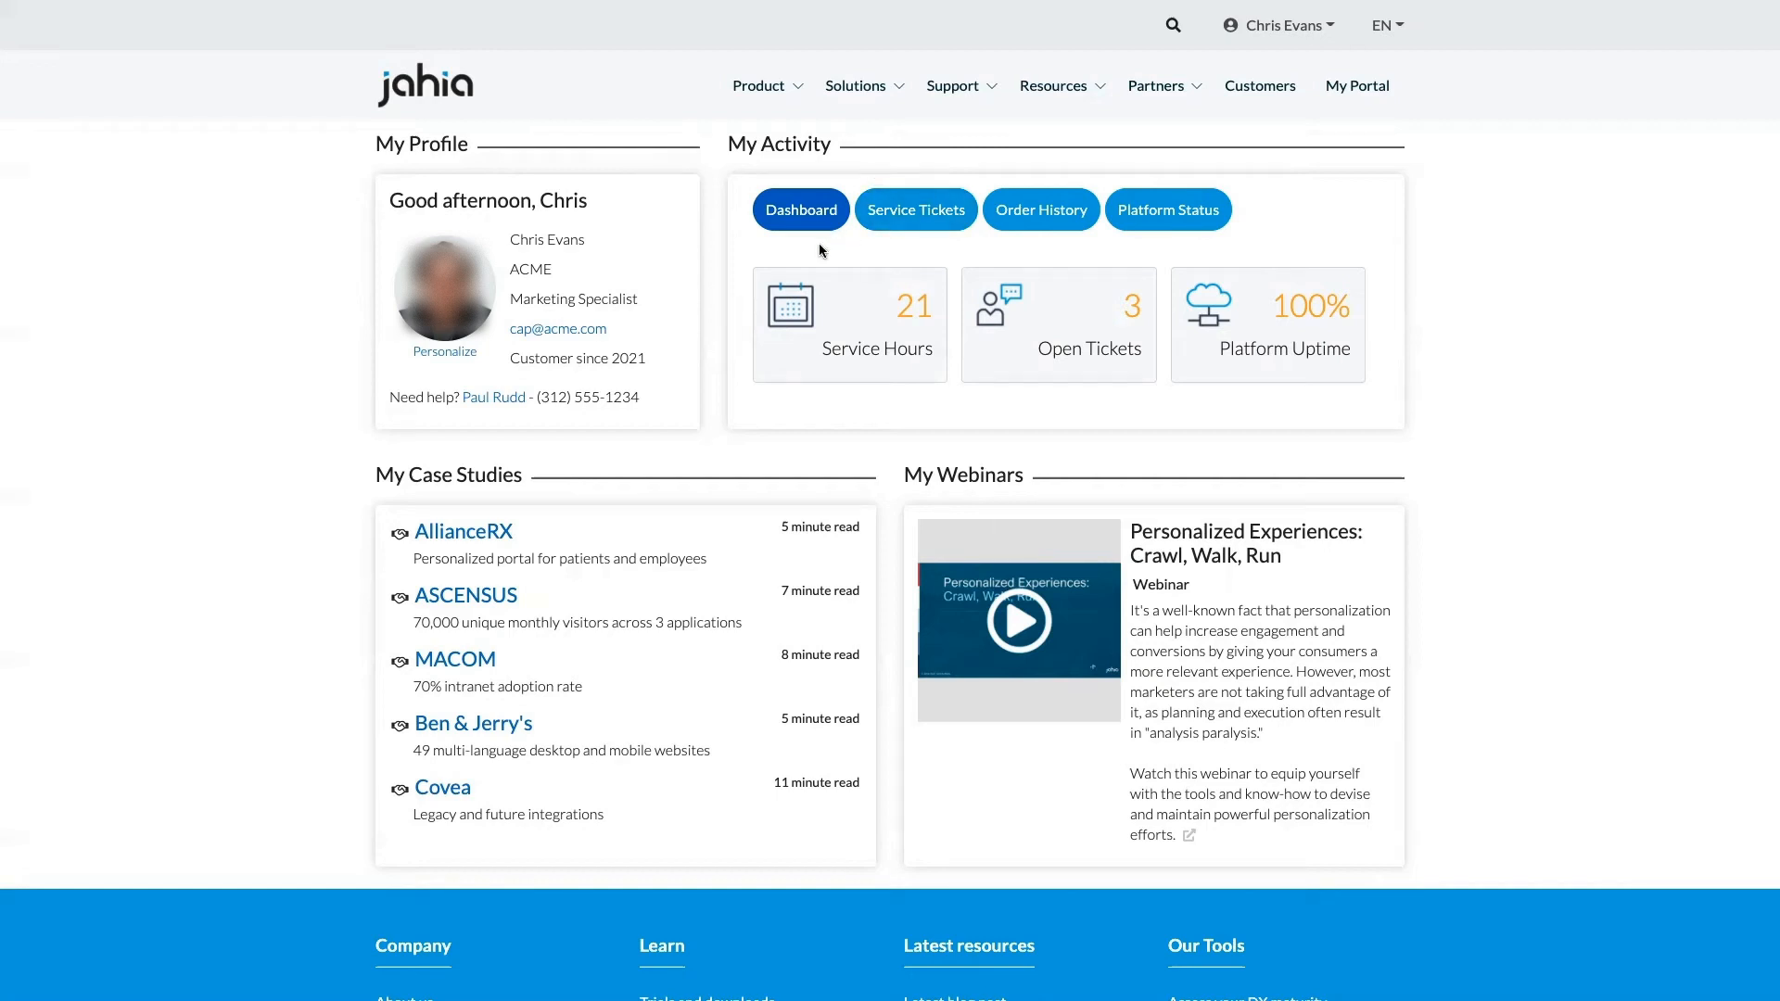
{"action": "mouse_move", "coordinate": [979, 408]}
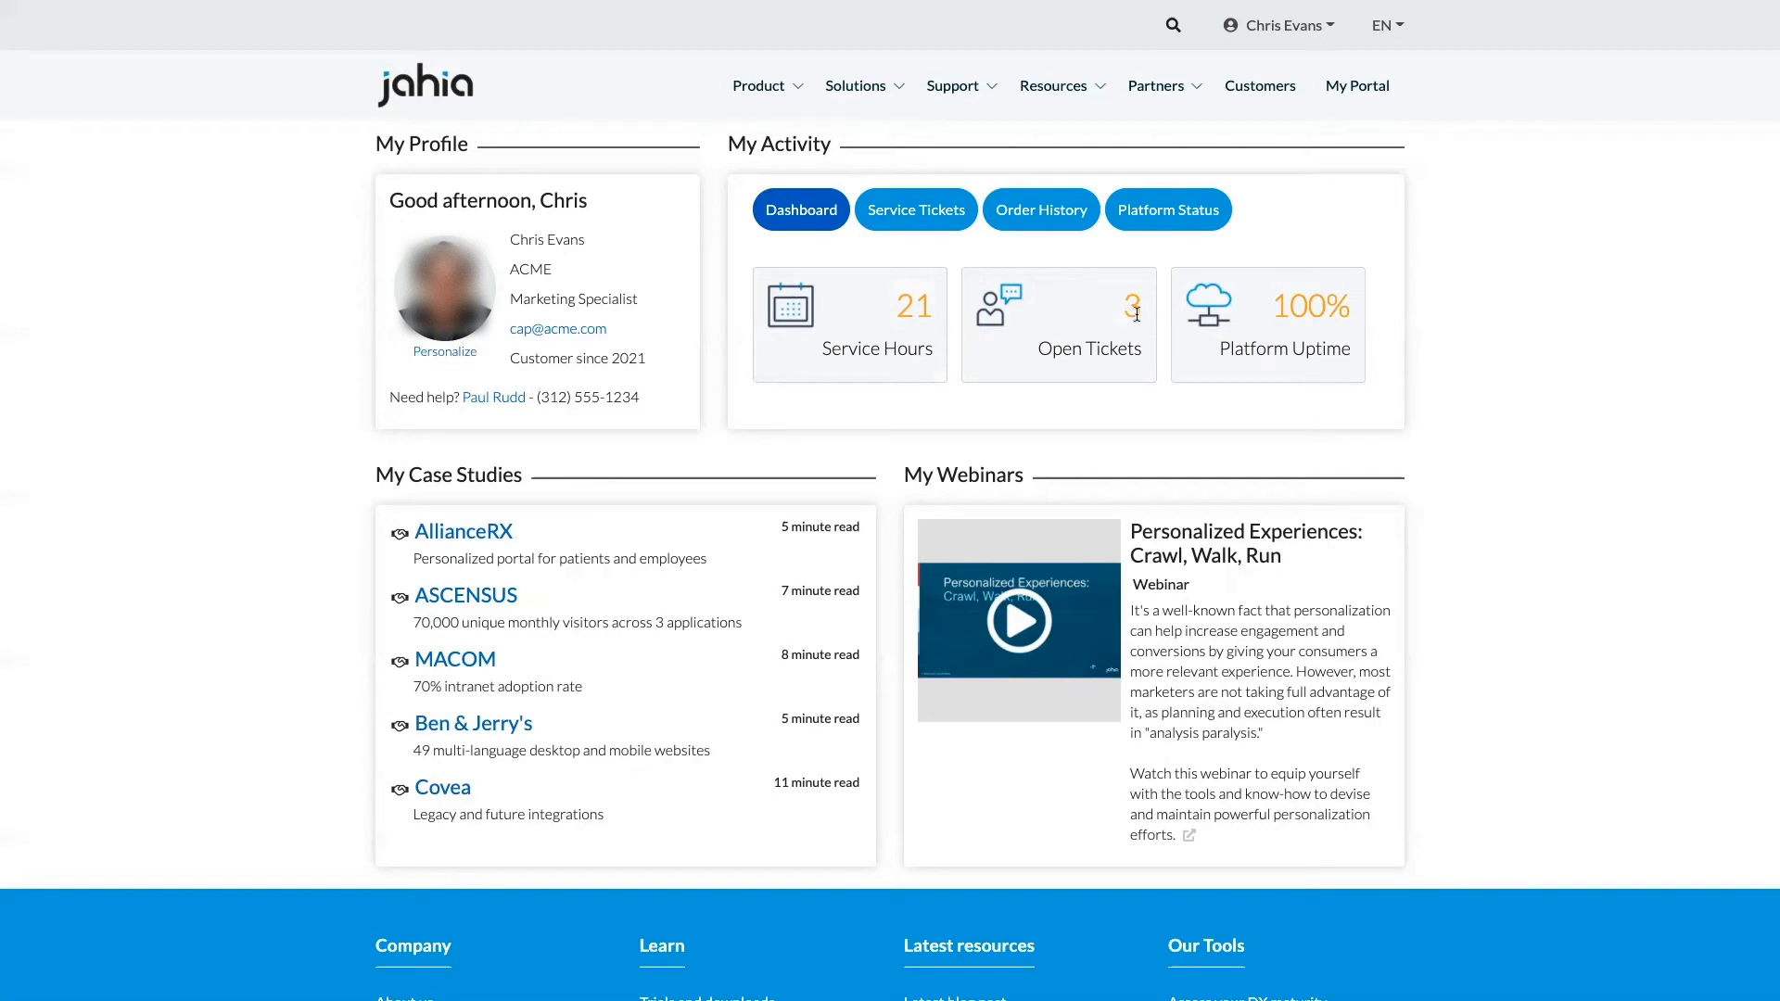
{"action": "mouse_move", "coordinate": [1233, 326]}
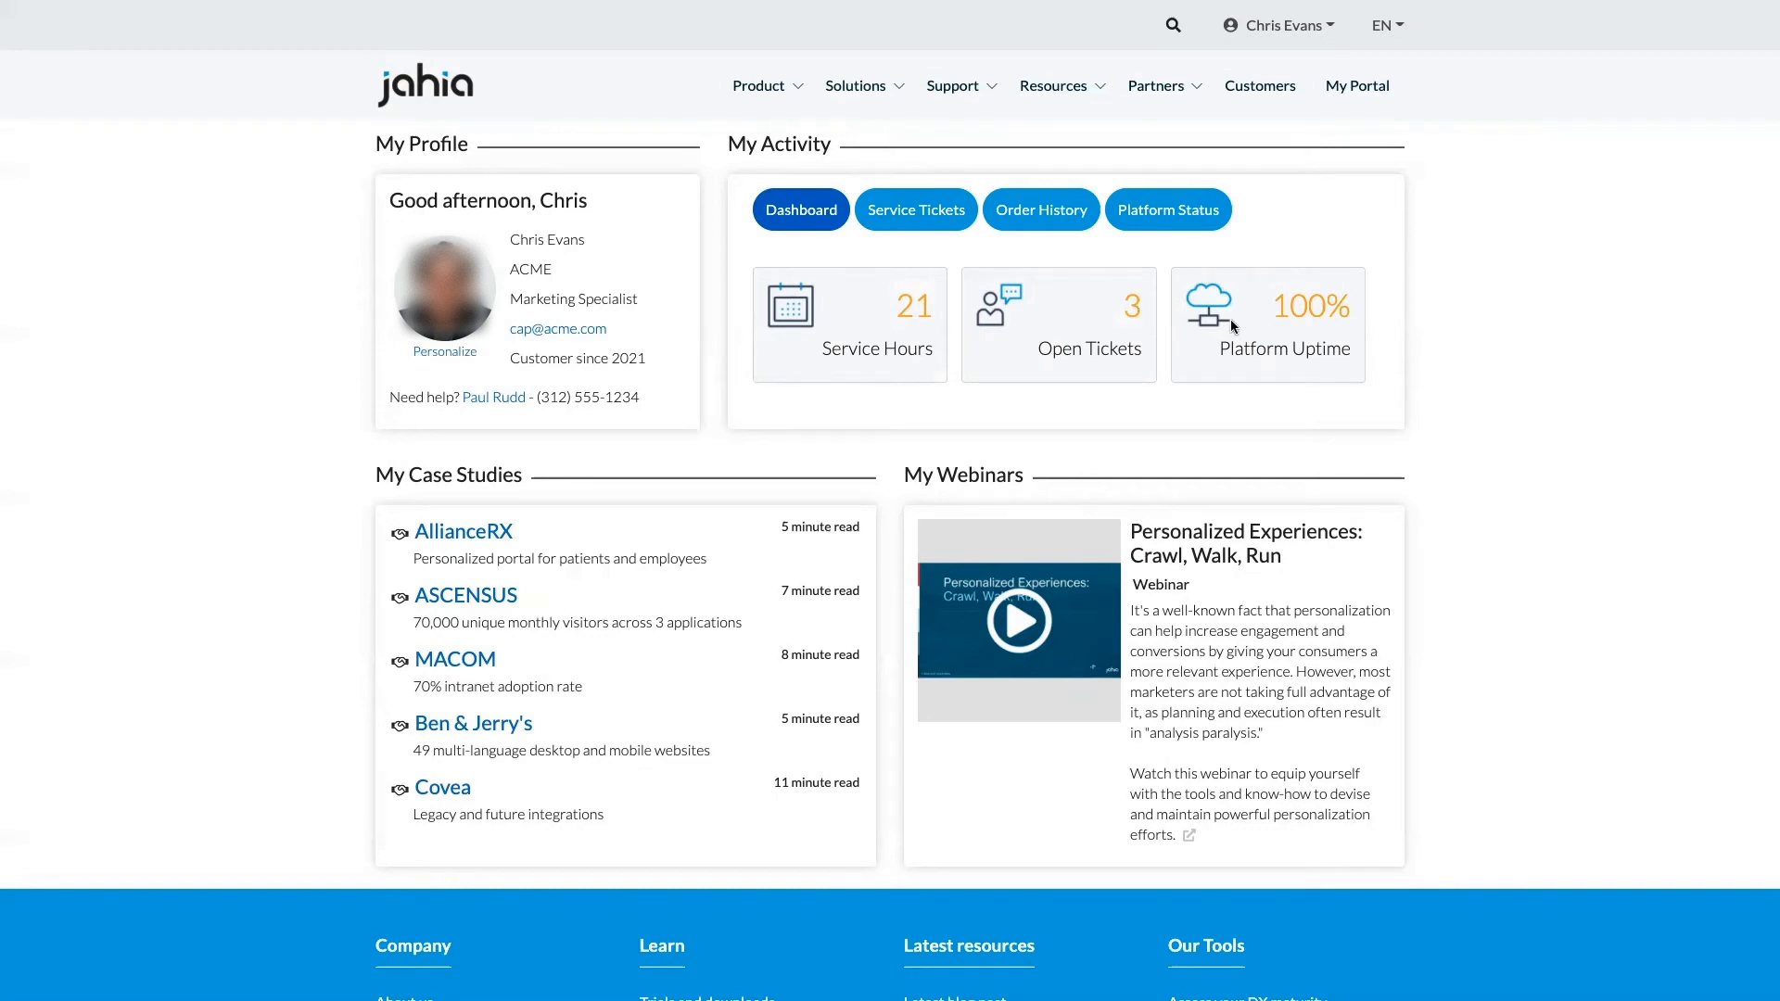
{"action": "mouse_move", "coordinate": [1283, 297]}
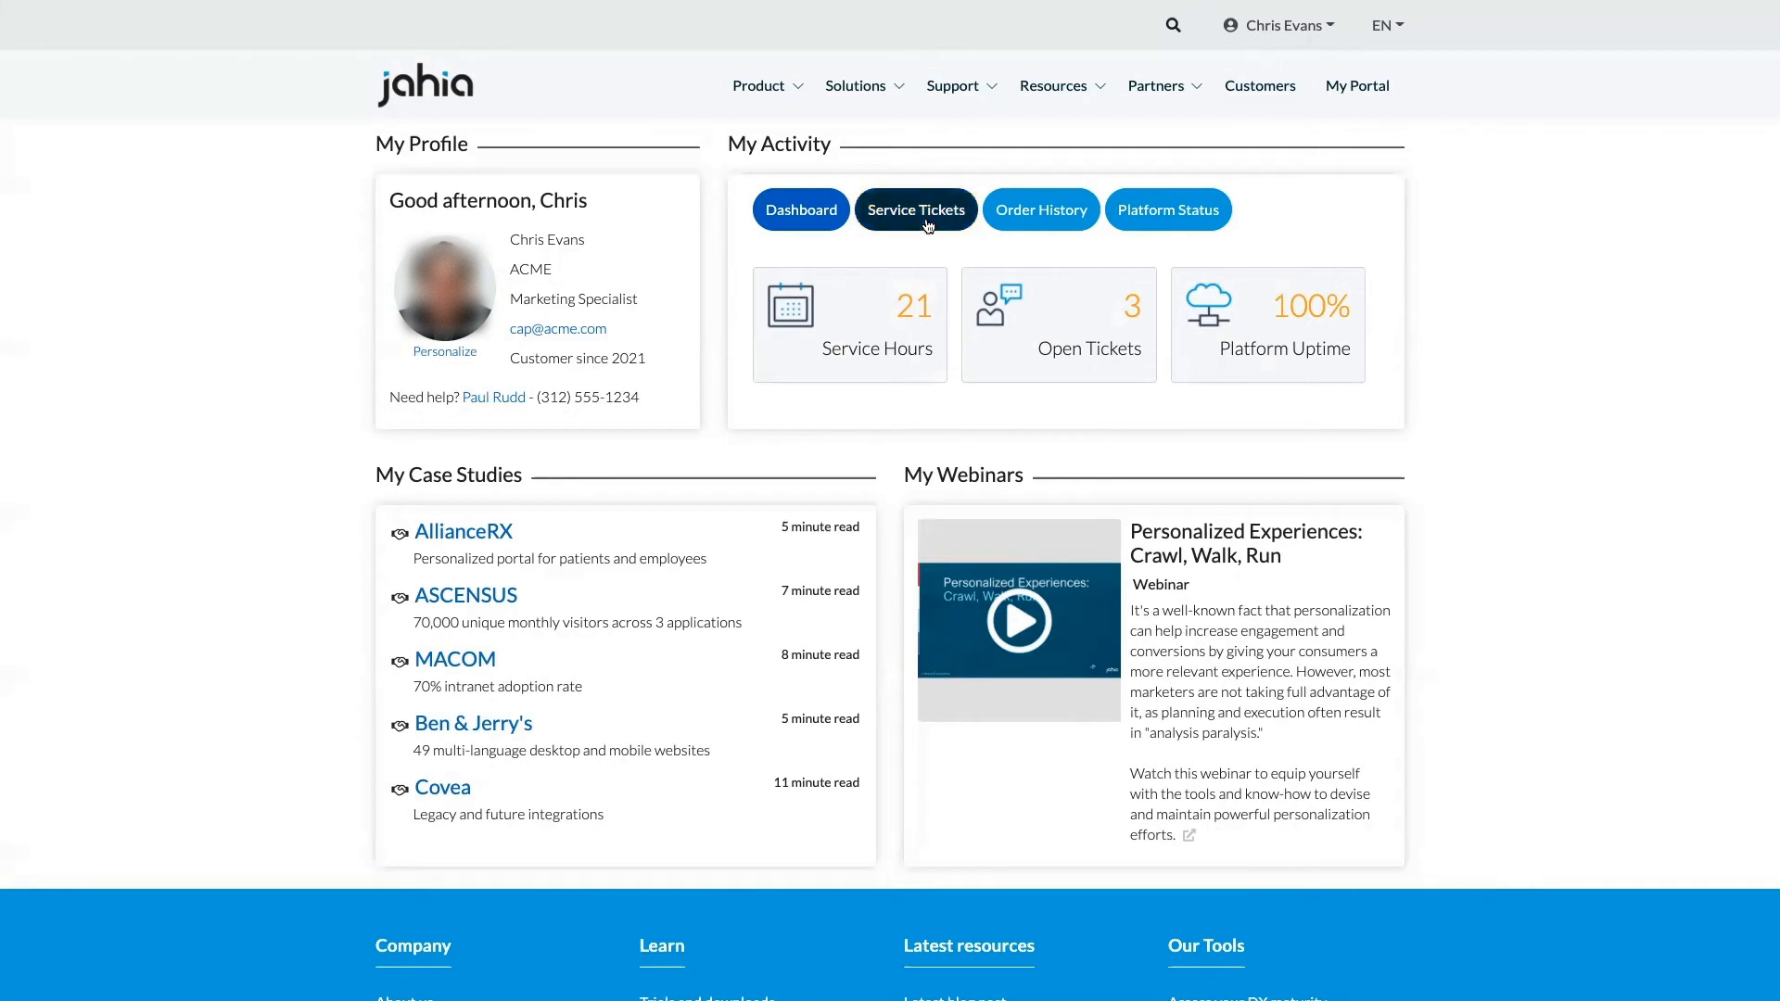
Step: List the account's service tickets and view the discussion on the high-severity ticket
{"action": "left_click", "coordinate": [914, 210]}
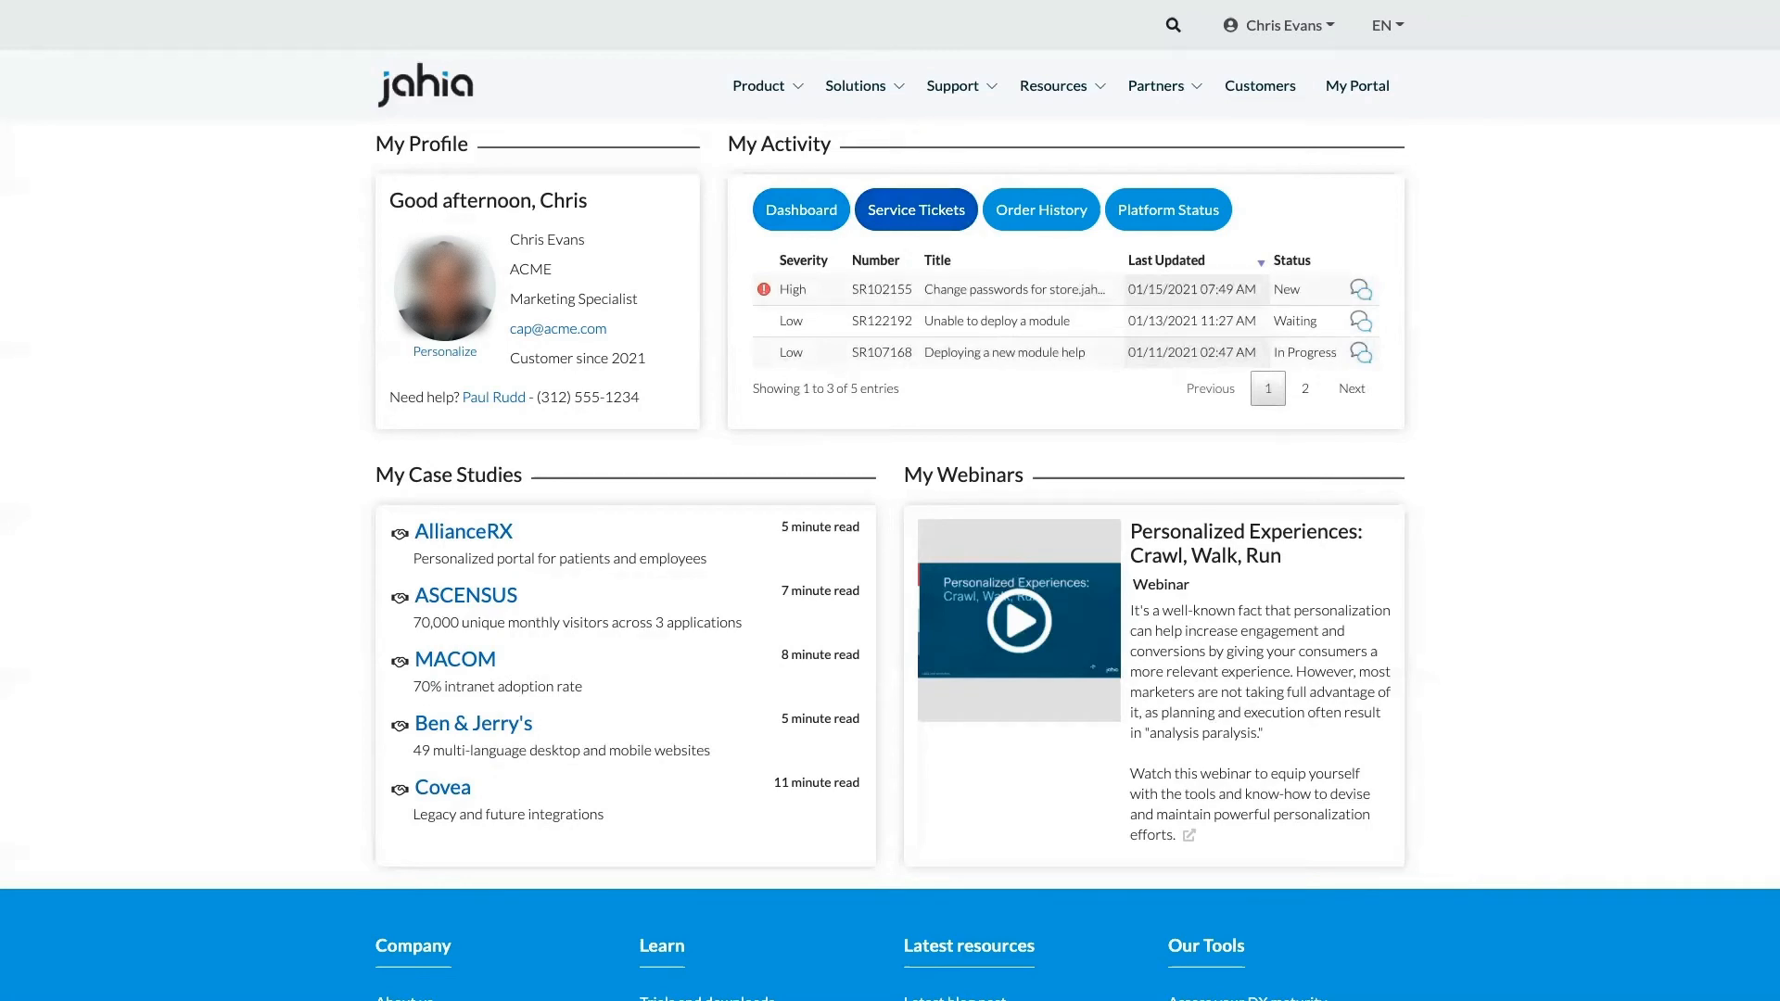
{"action": "mouse_move", "coordinate": [797, 282]}
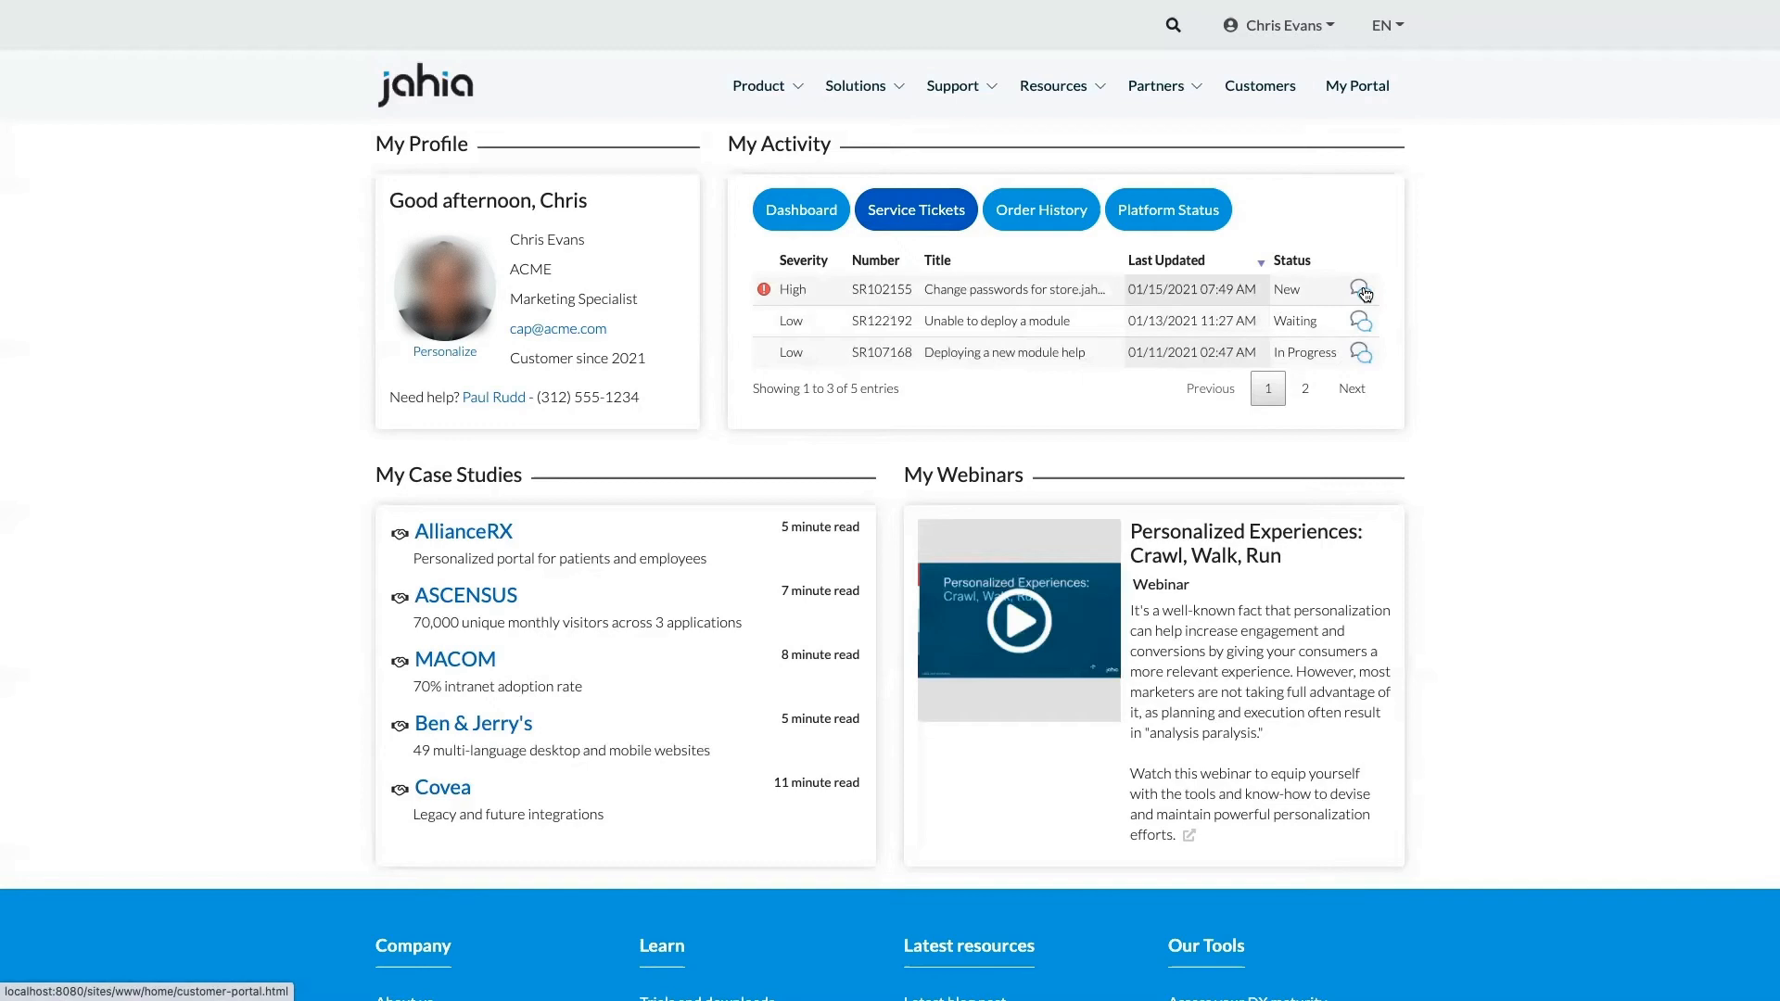
{"action": "left_click", "coordinate": [1041, 209]}
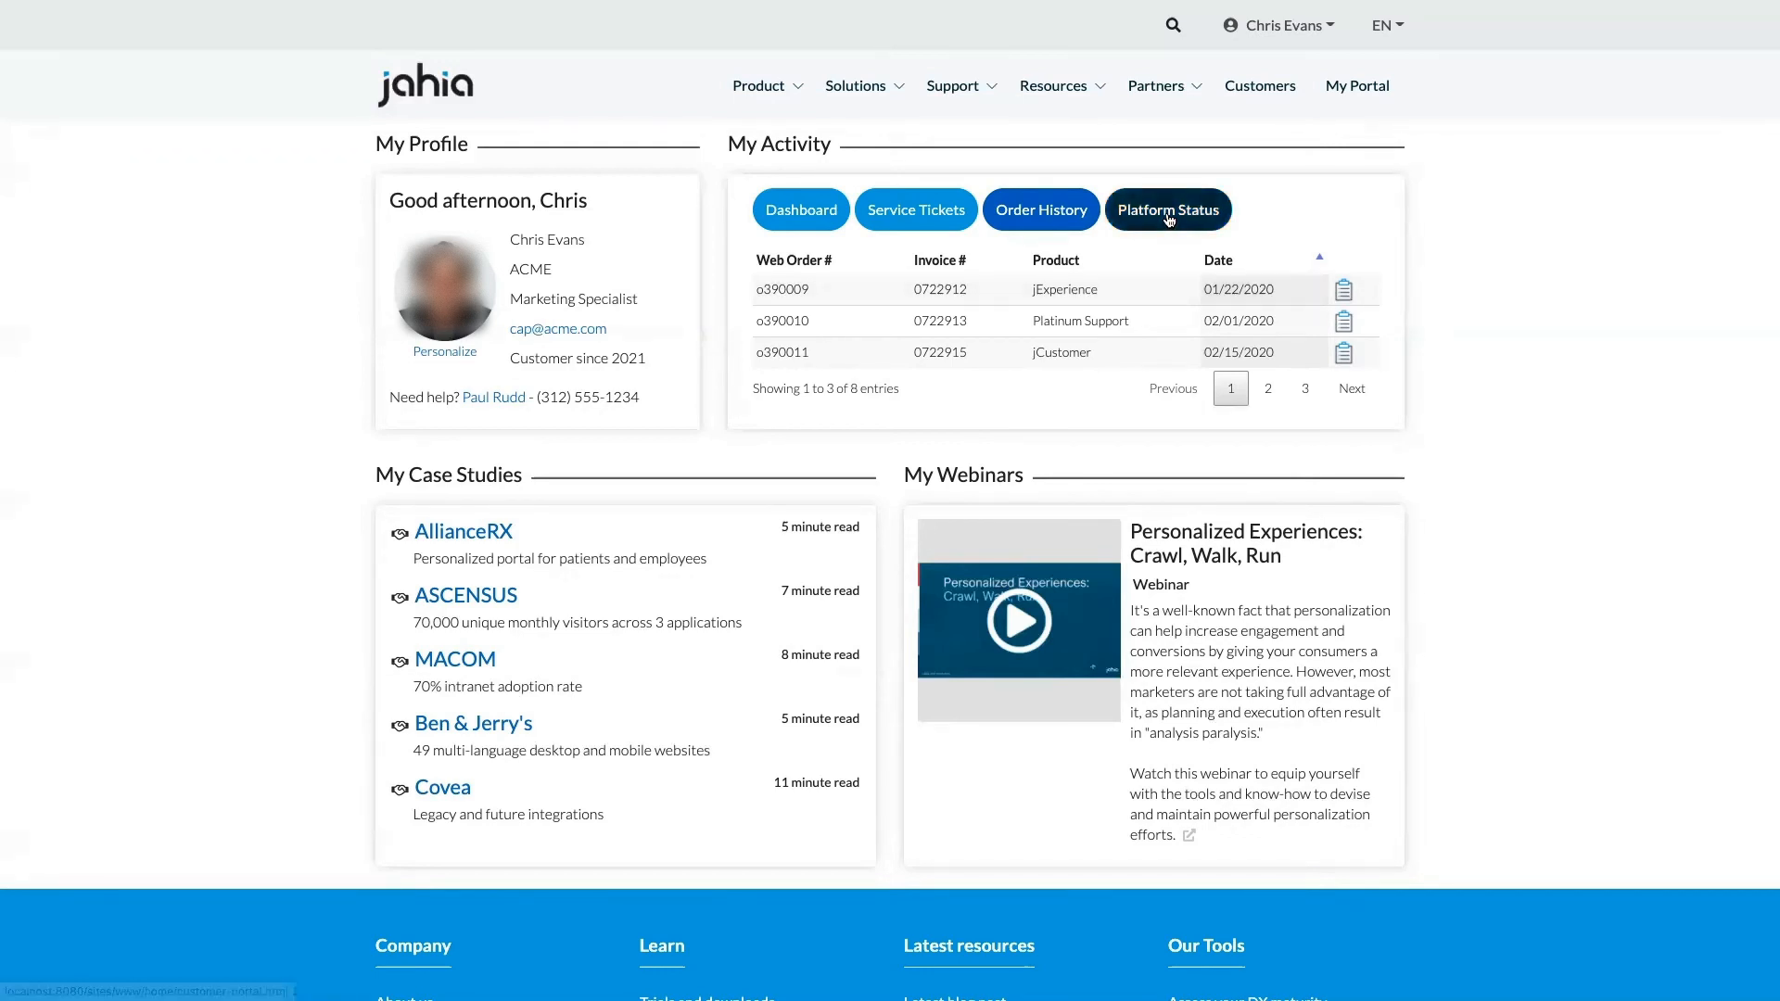
Step: Show Platform Status confirming all systems are operational
{"action": "left_click", "coordinate": [1167, 209]}
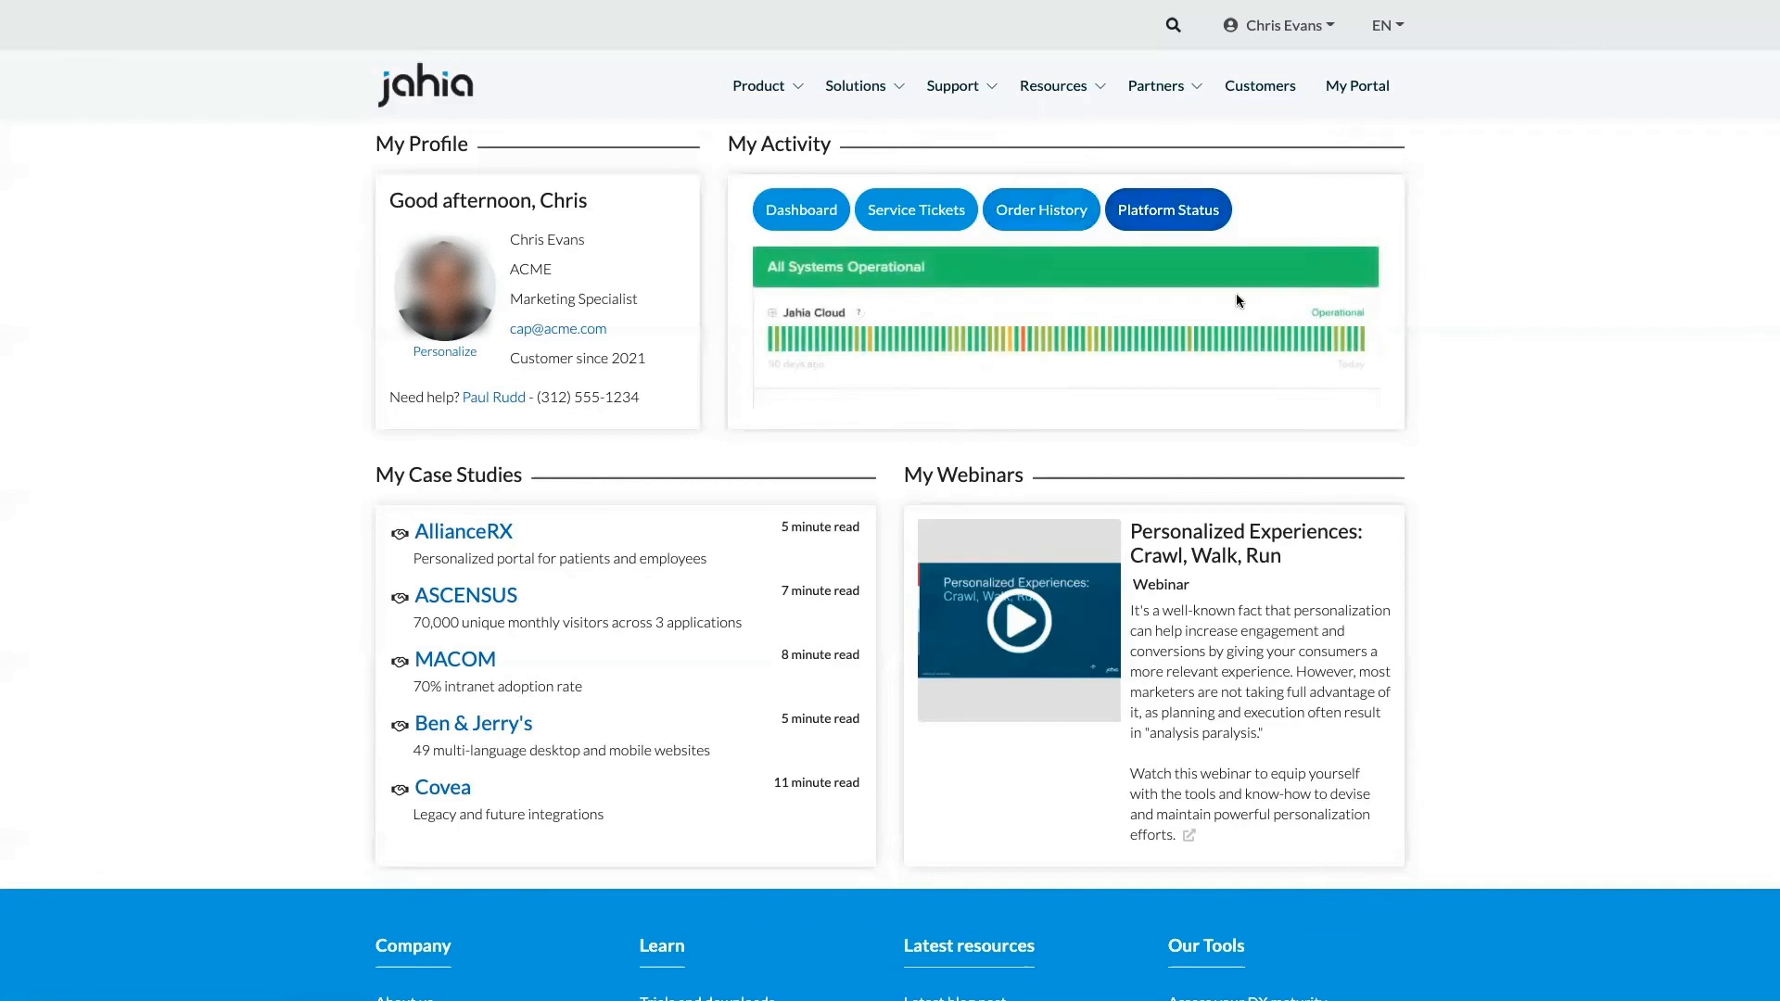
{"action": "scroll", "scroll_direction": "down", "scroll_amount": 3}
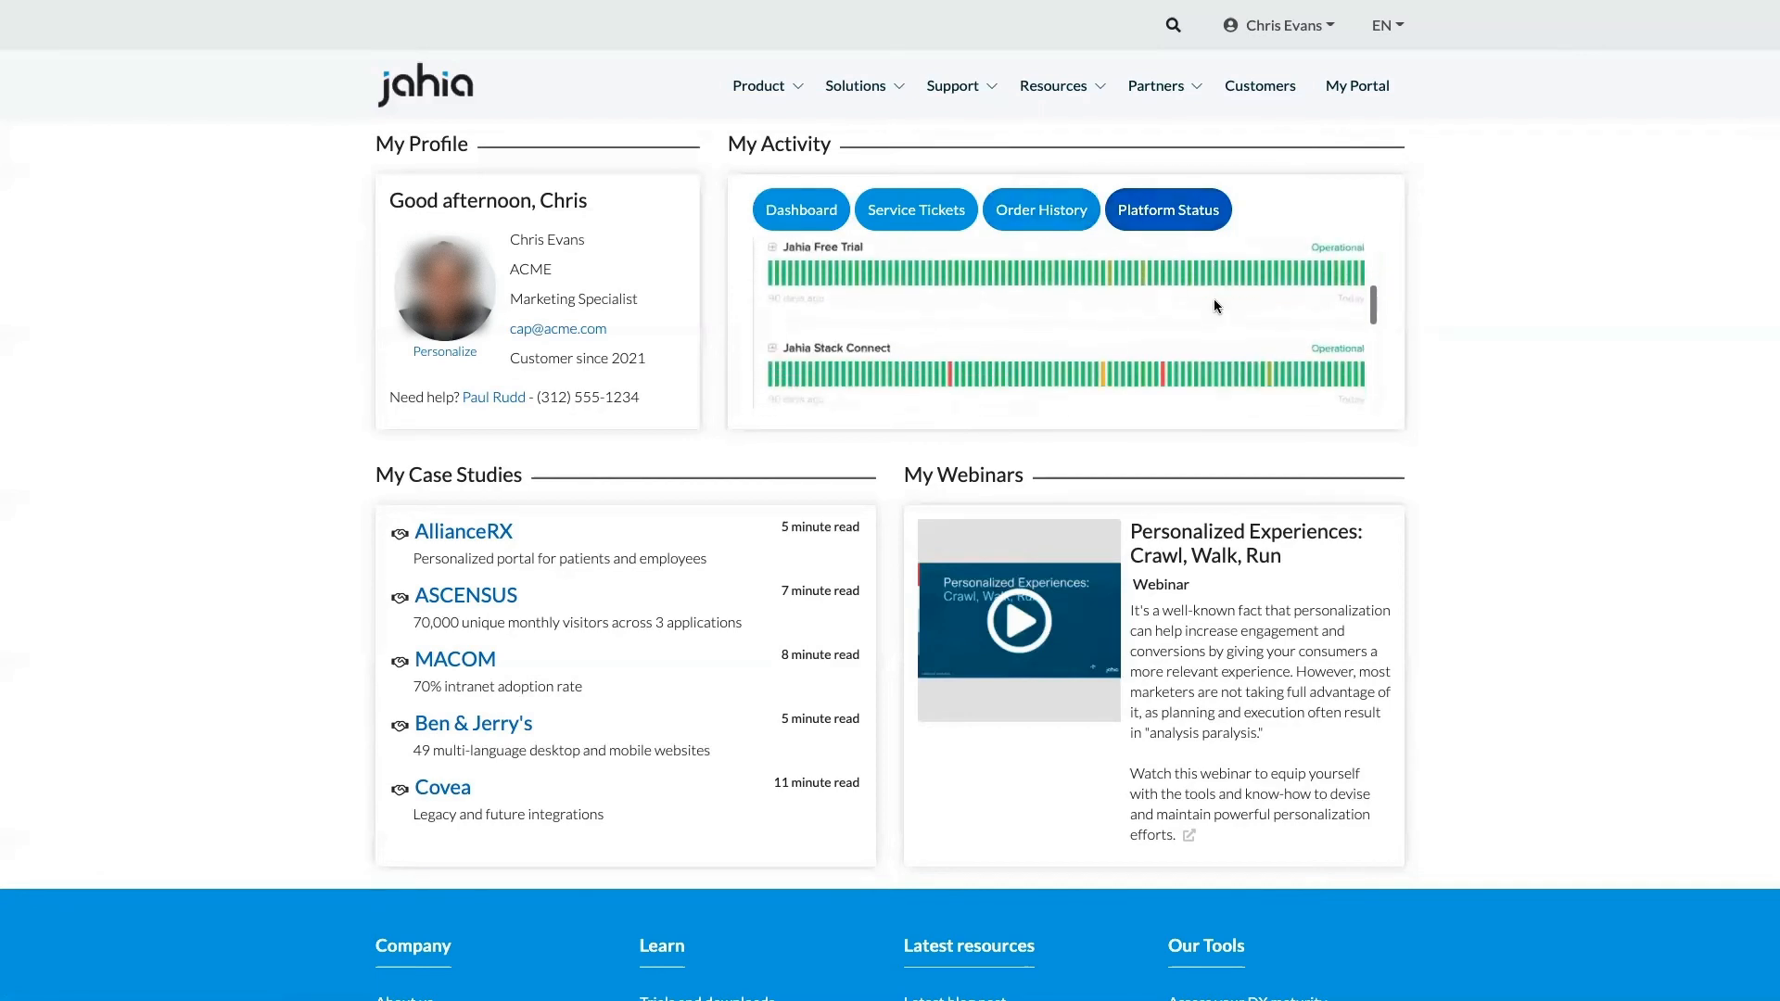
{"action": "scroll", "scroll_direction": "down", "scroll_amount": 3}
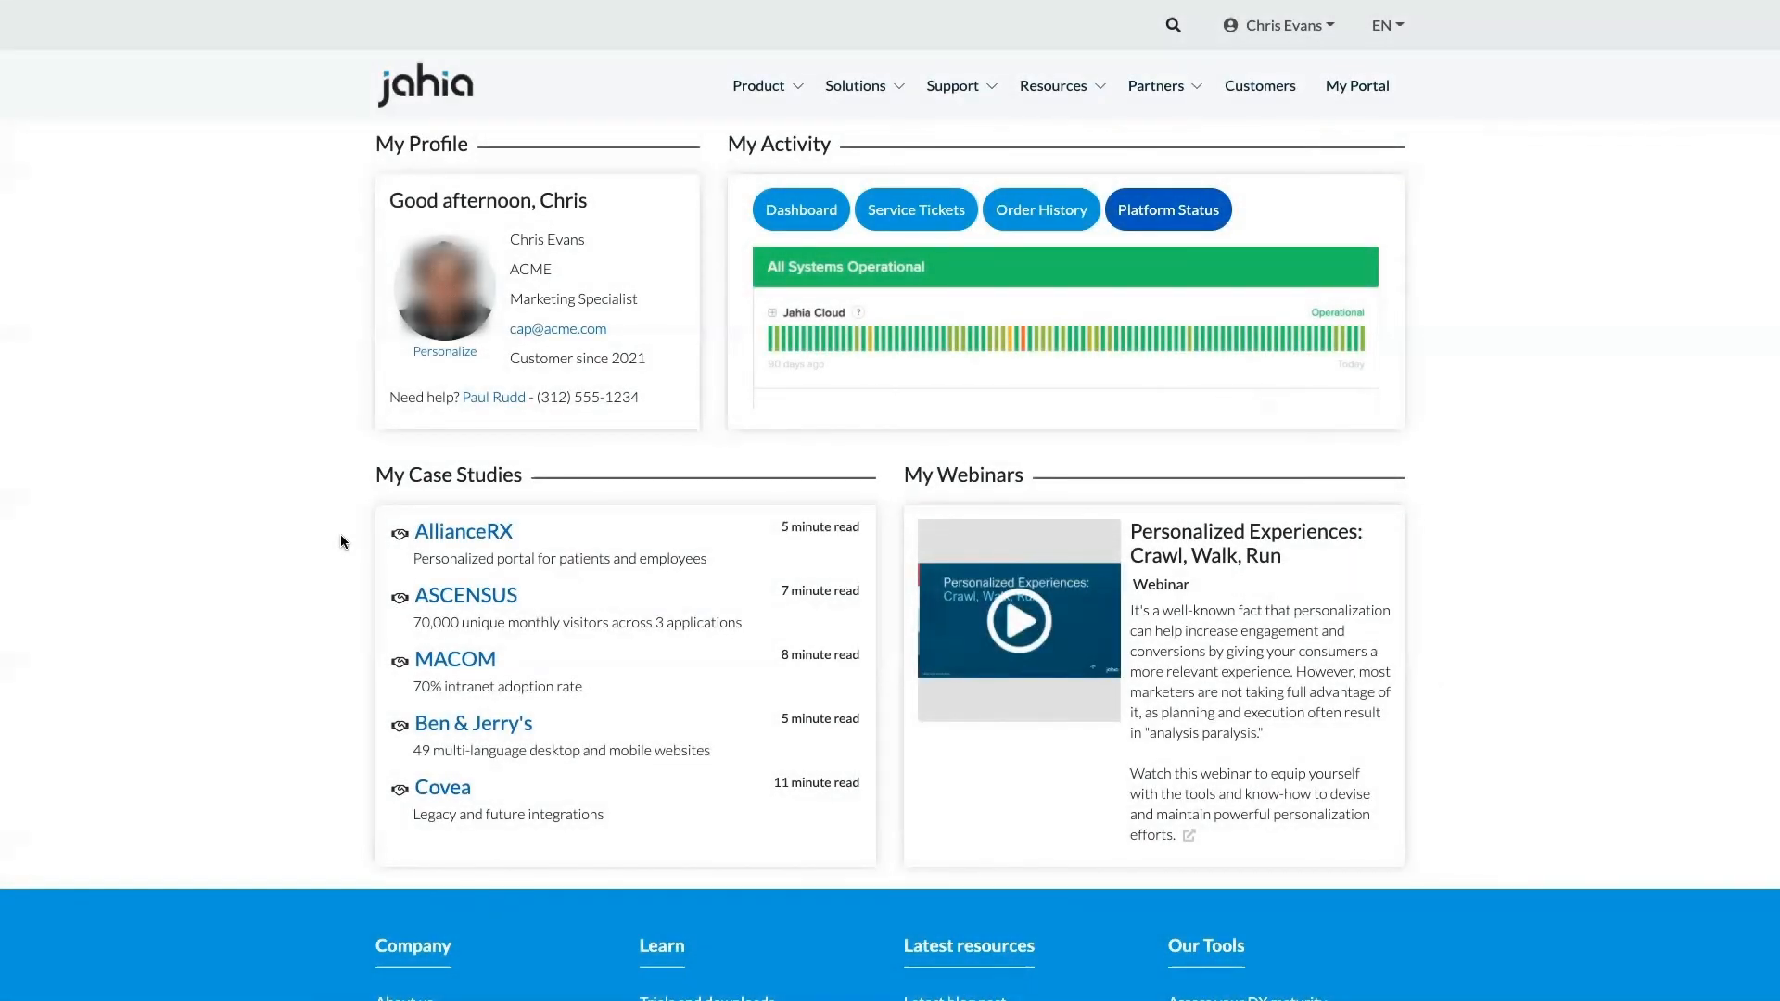
{"action": "mouse_move", "coordinate": [445, 350]}
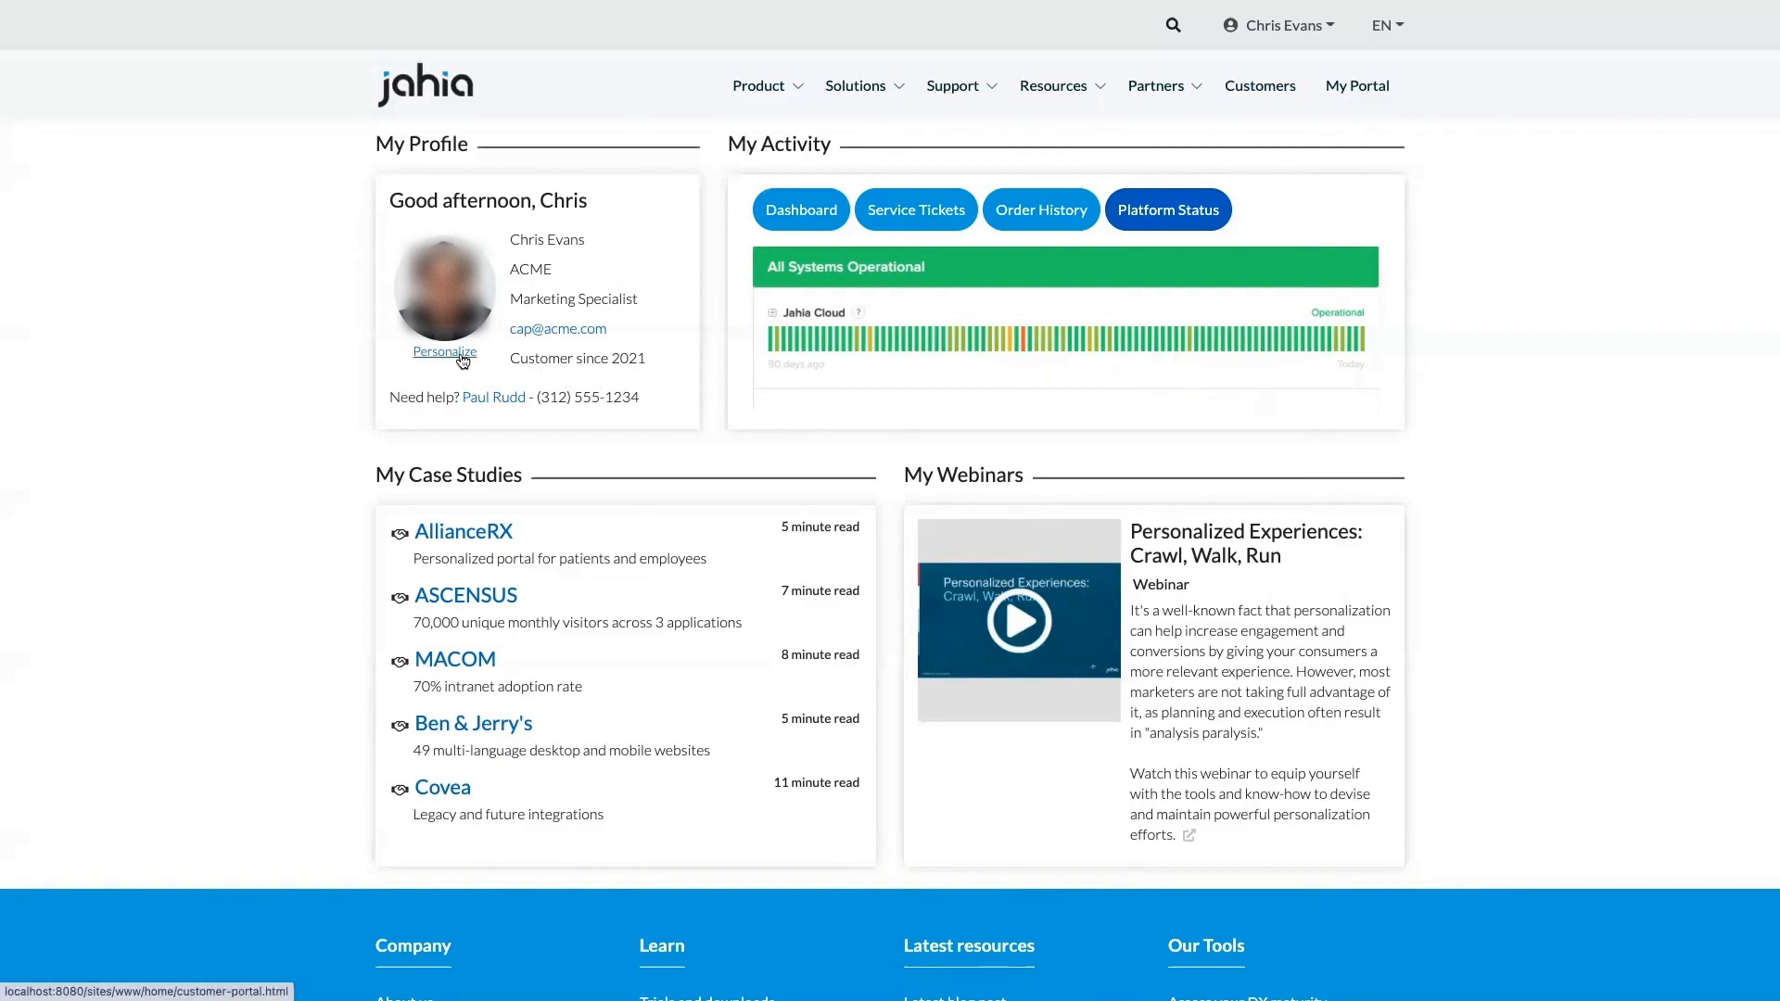
Step: Bring up My Preferences via Personalize, with Case Studies and Webinars ticked
{"action": "left_click", "coordinate": [445, 353]}
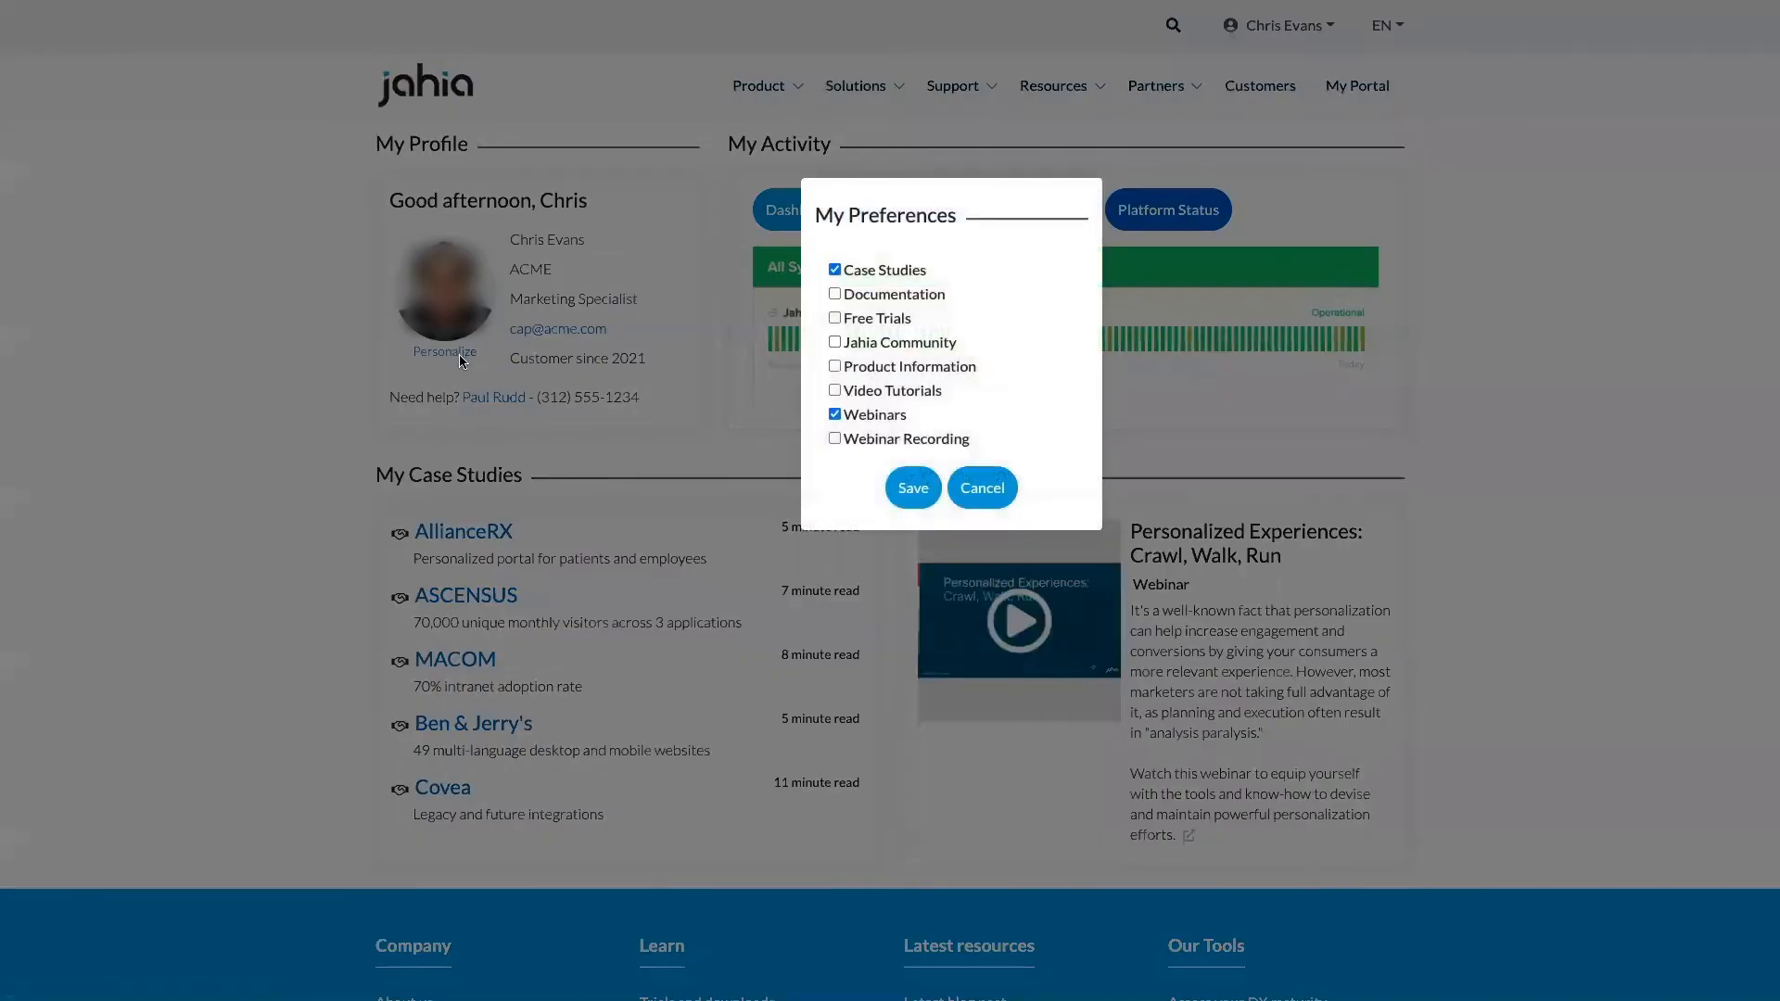